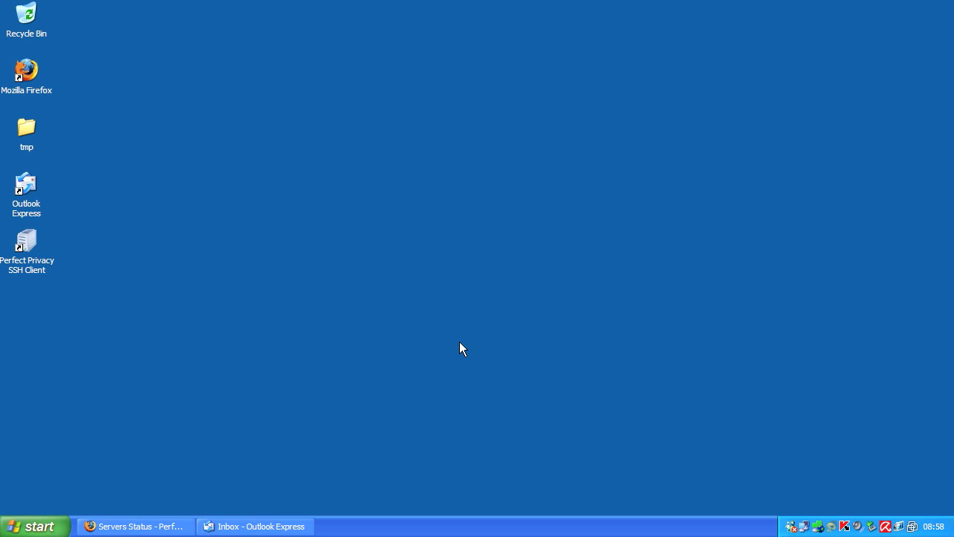
mouse_move(134, 526)
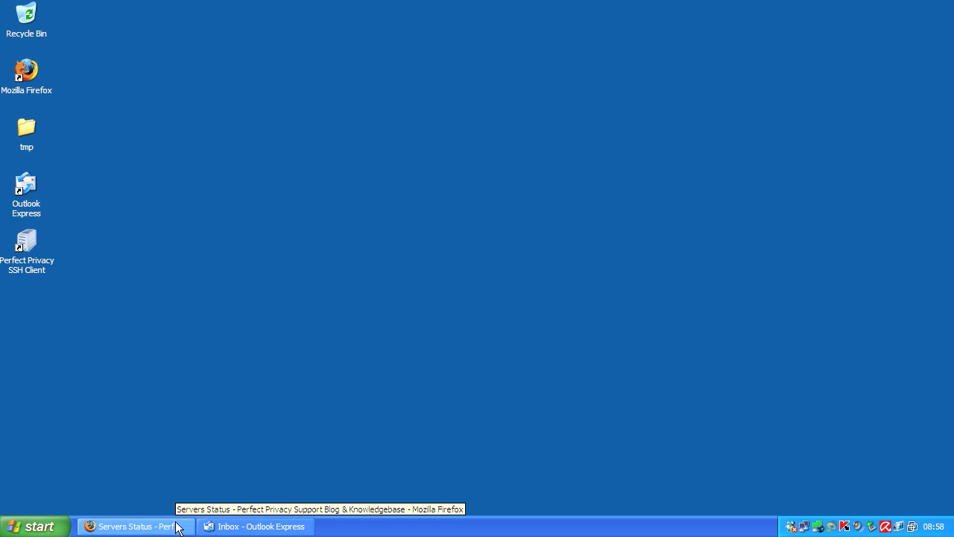
Step: Review the Perfect Privacy server list down to Buenos Aires and back to the Servers Status heading
left_click(134, 527)
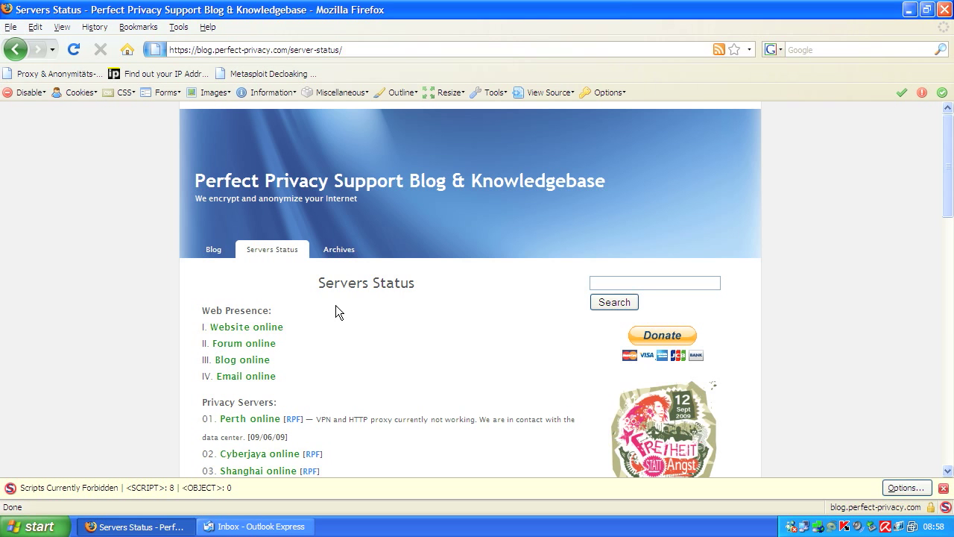
mouse_move(333, 307)
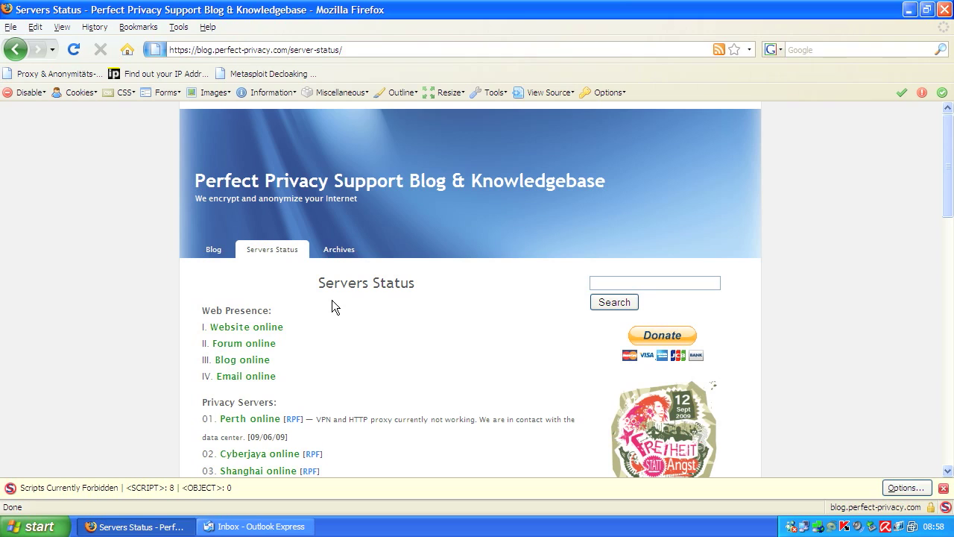
scroll("down", 3)
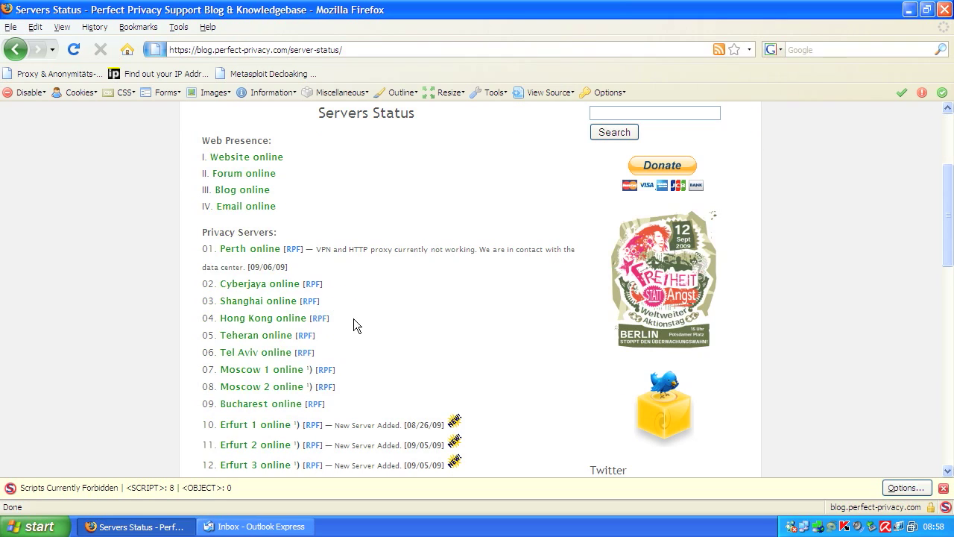
scroll("down", 3)
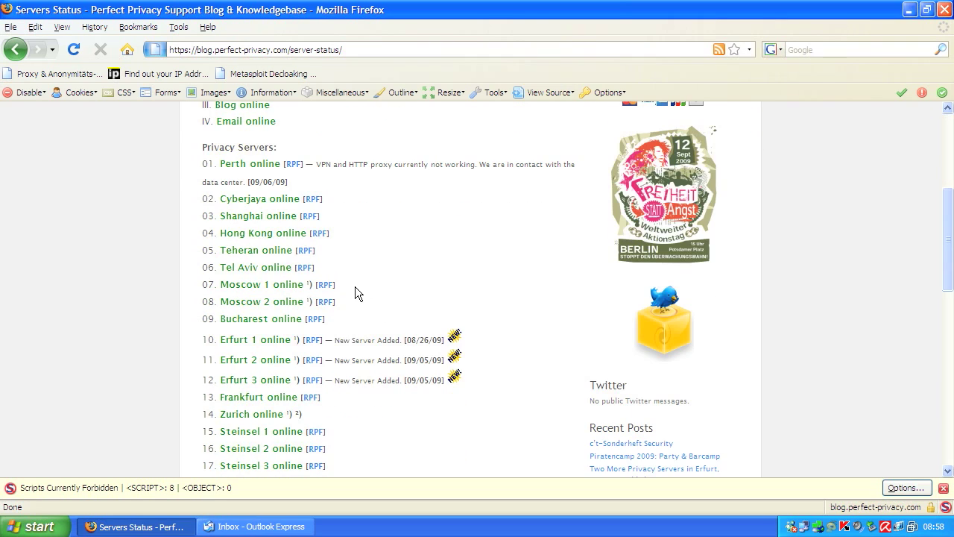
mouse_move(409, 263)
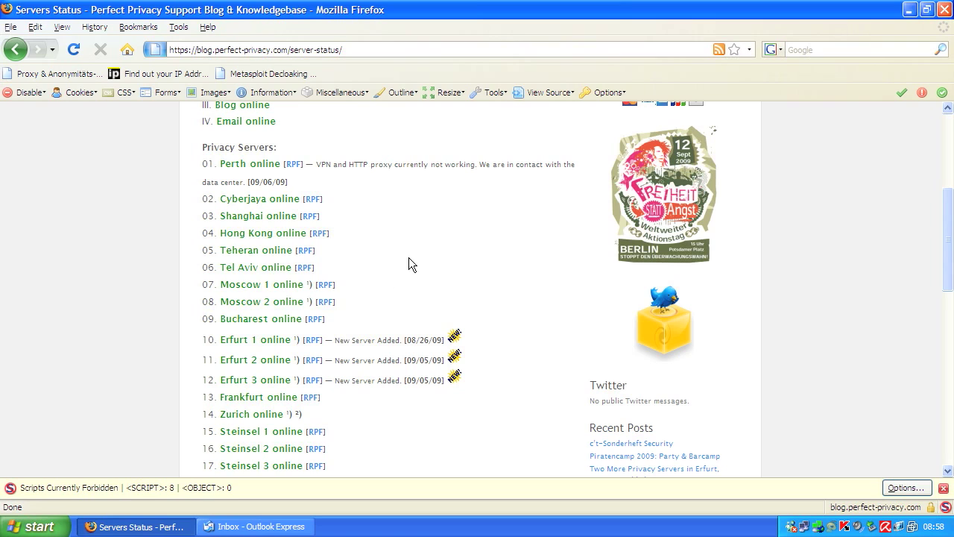
mouse_move(400, 265)
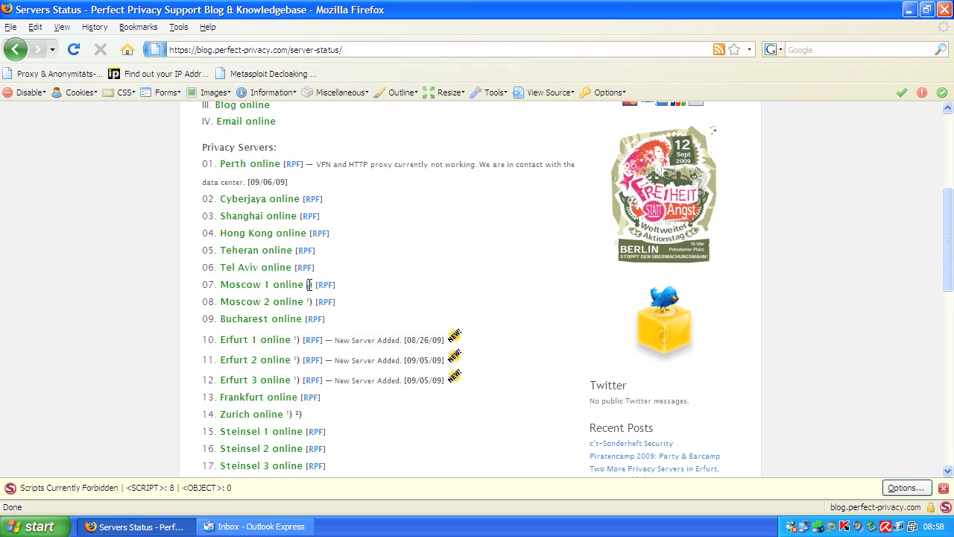
mouse_move(395, 275)
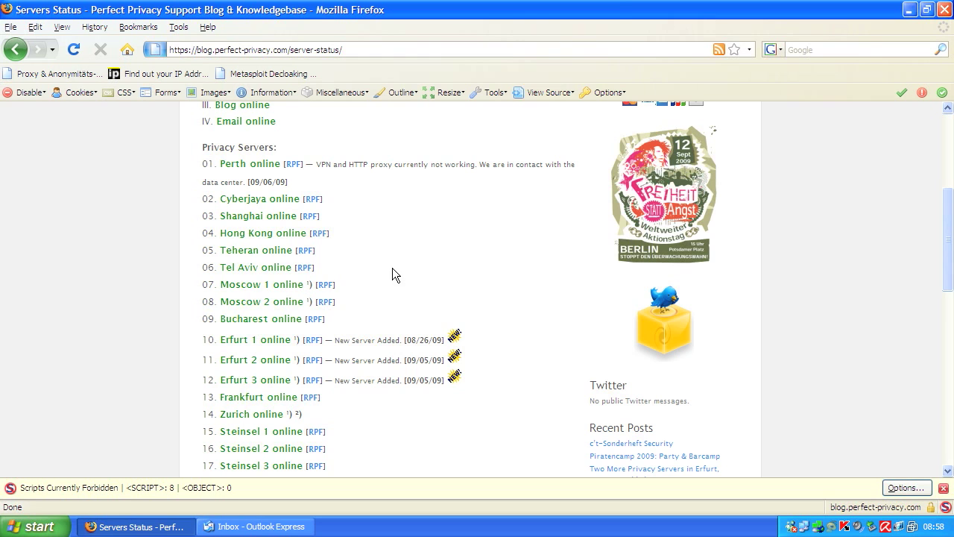
scroll("down", 3)
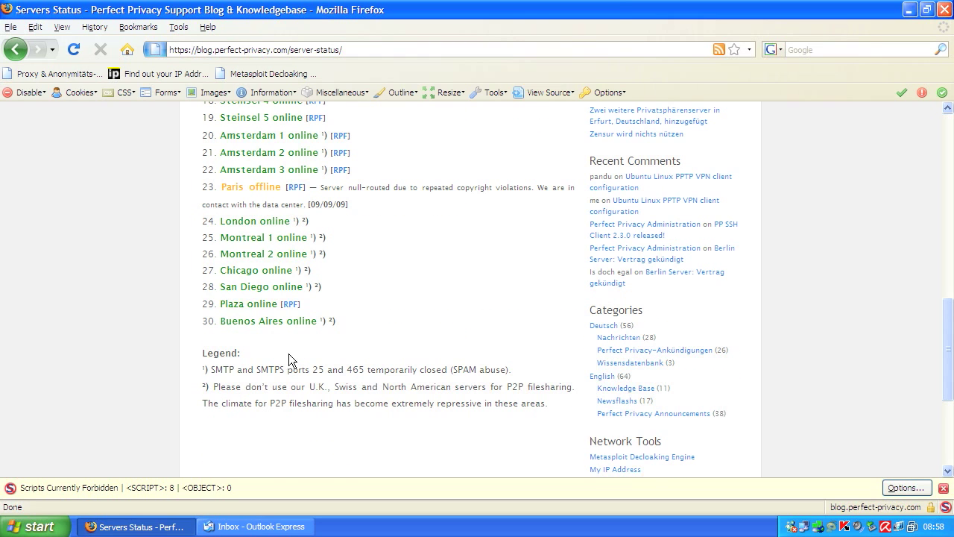
mouse_move(464, 286)
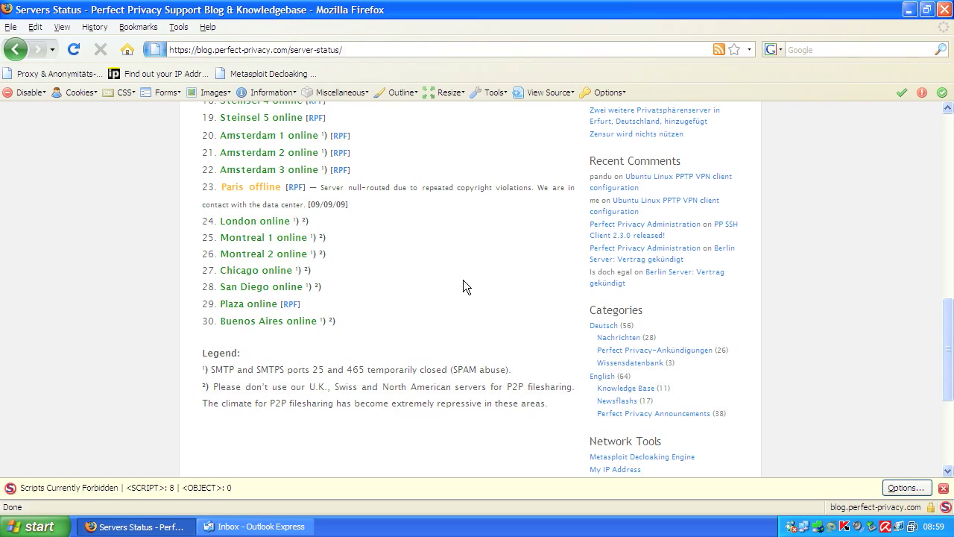
mouse_move(462, 282)
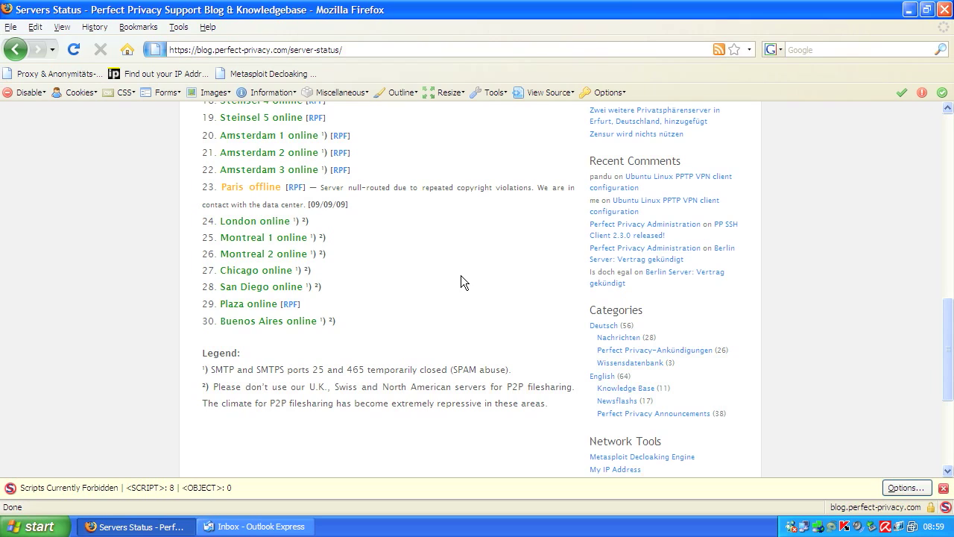
scroll("up", 3)
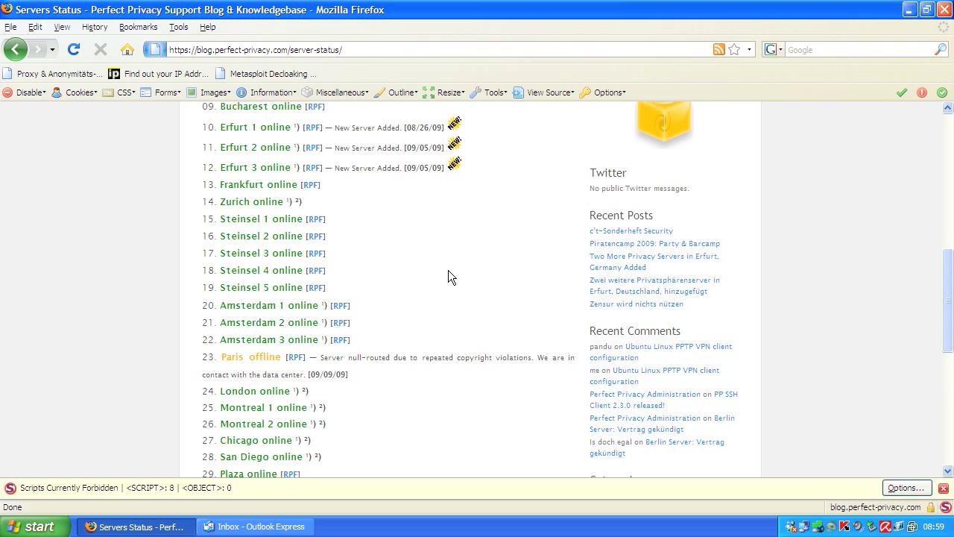
scroll("up", 3)
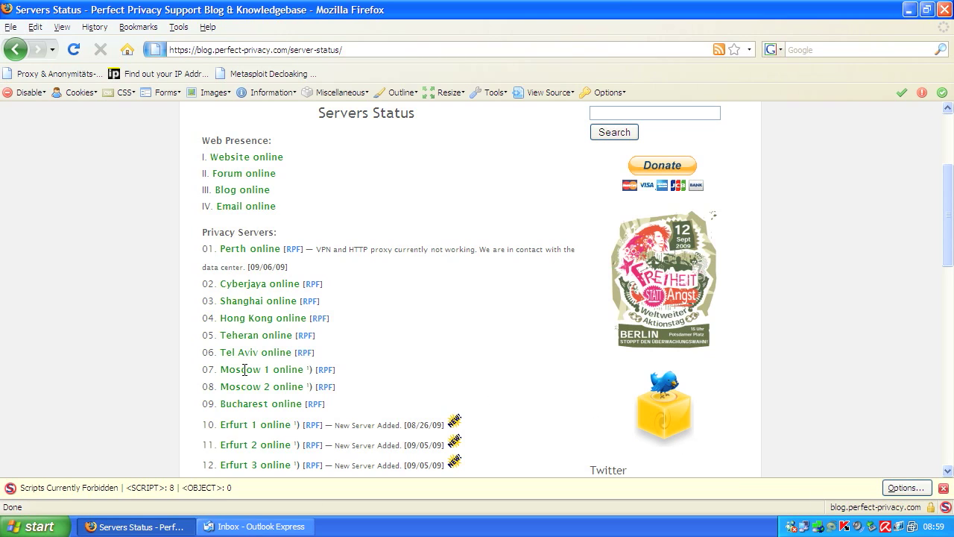
mouse_move(253, 514)
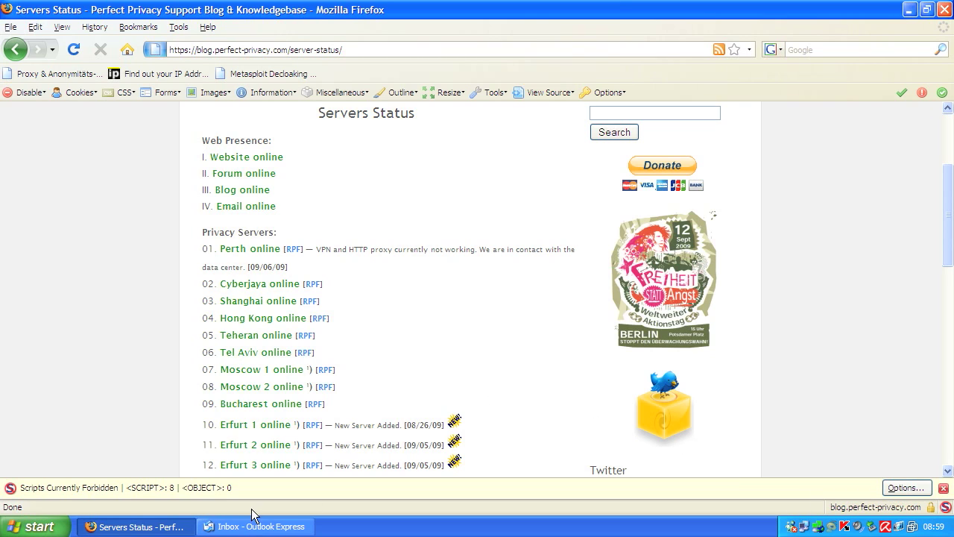
Step: Review the nativeapi account's servers and SSL ports 465/995, then return to the empty Inbox
left_click(255, 526)
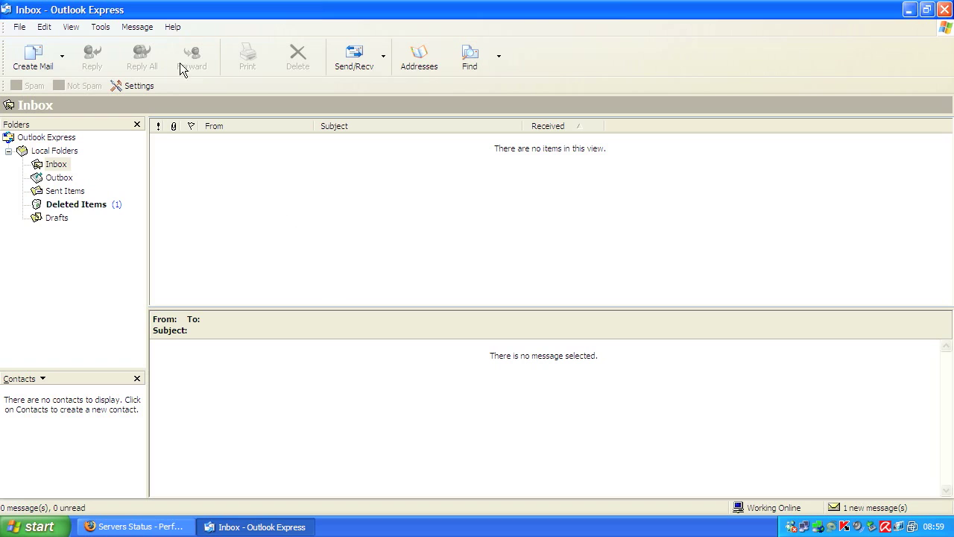
left_click(100, 27)
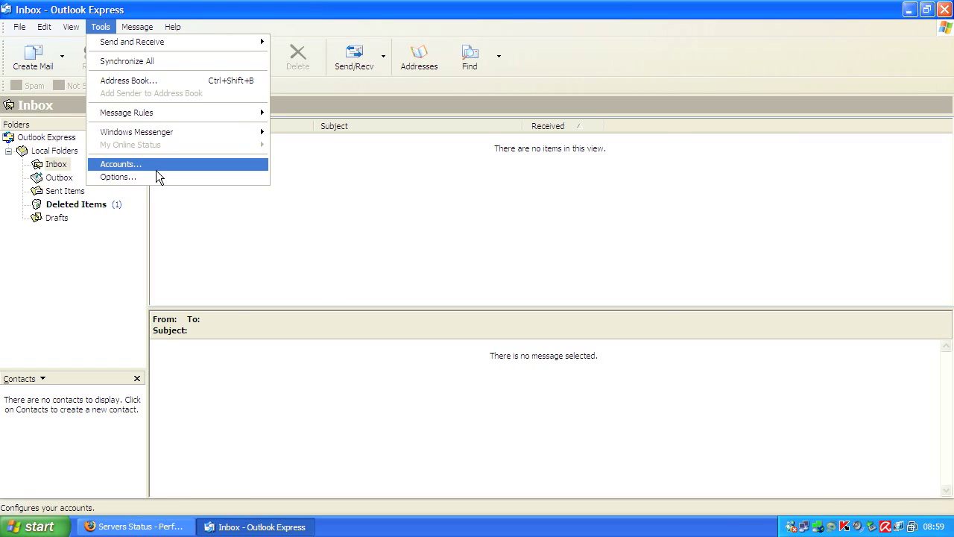
left_click(119, 164)
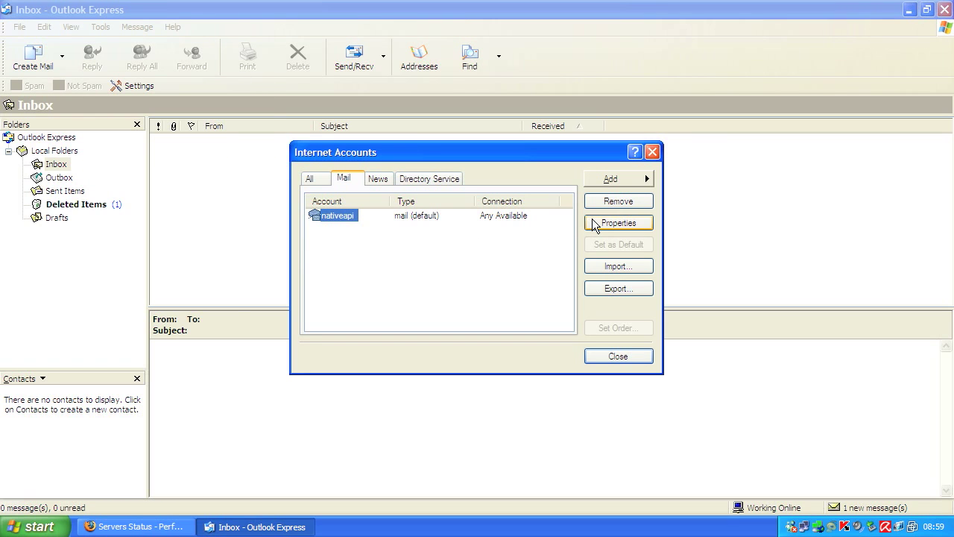
left_click(618, 222)
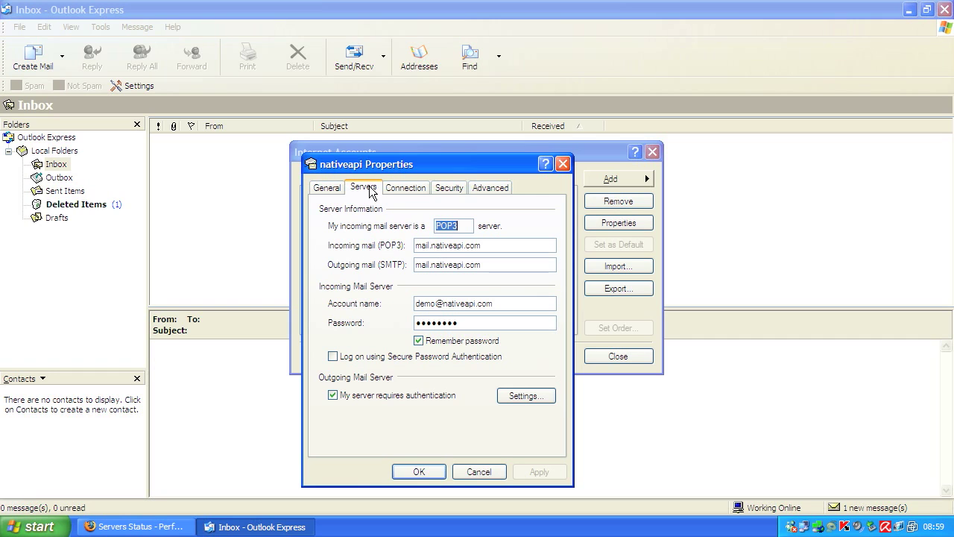
left_click(485, 244)
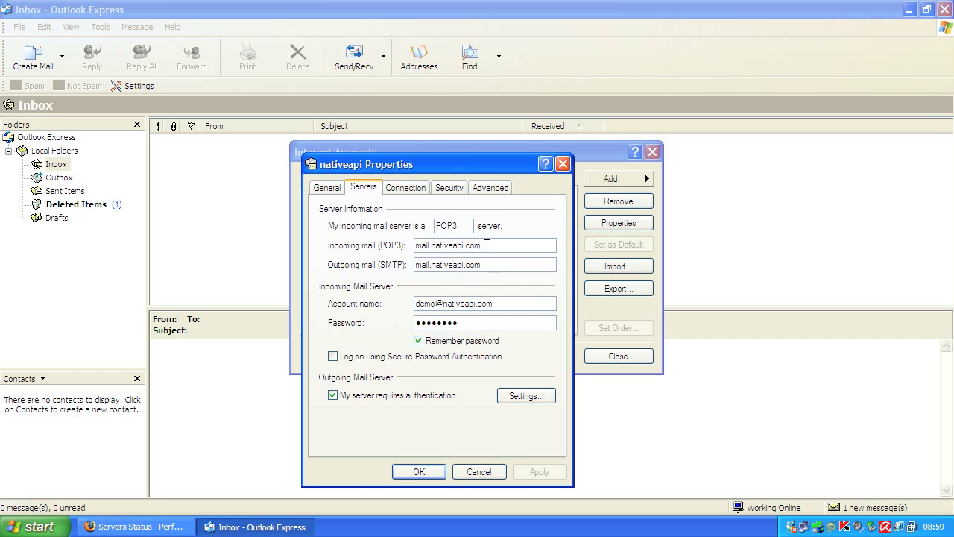
left_click(406, 188)
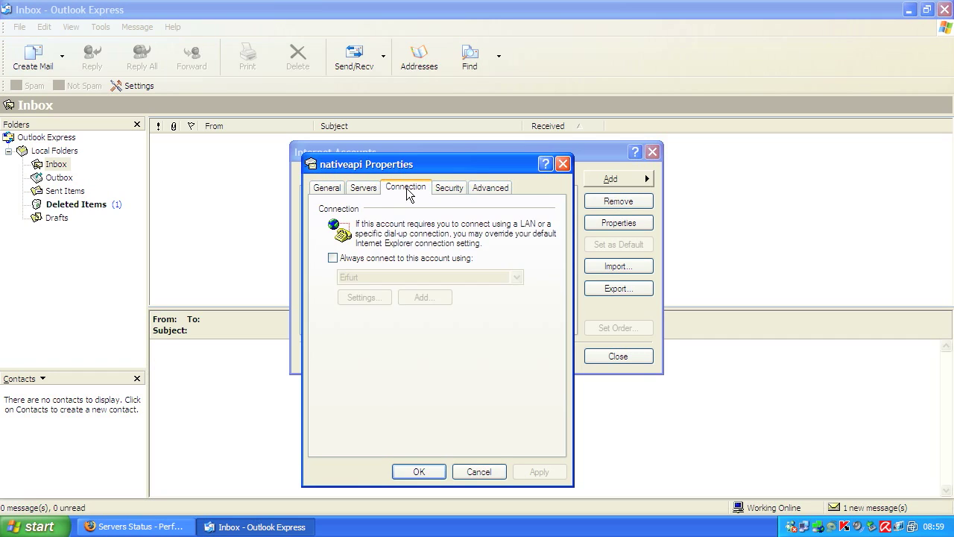
left_click(491, 188)
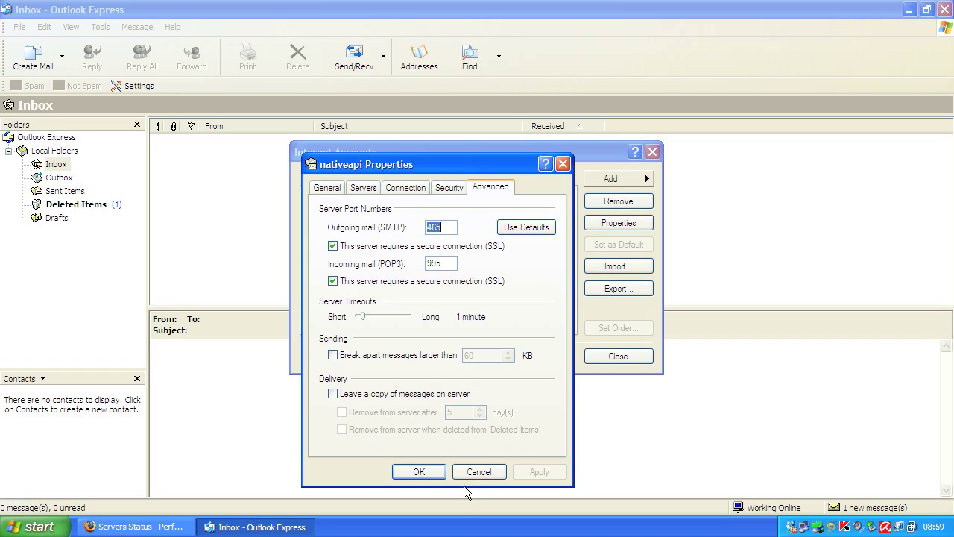
mouse_move(417, 233)
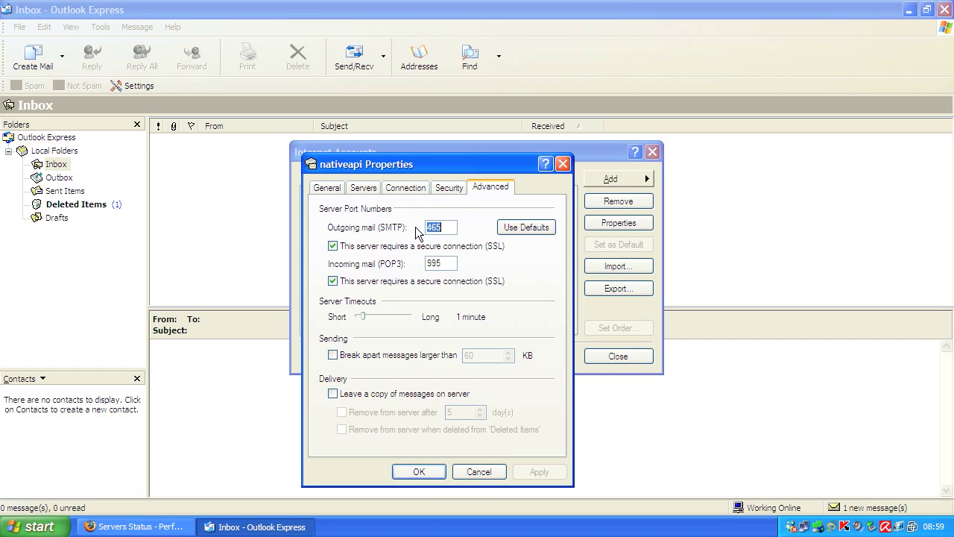
left_click(364, 187)
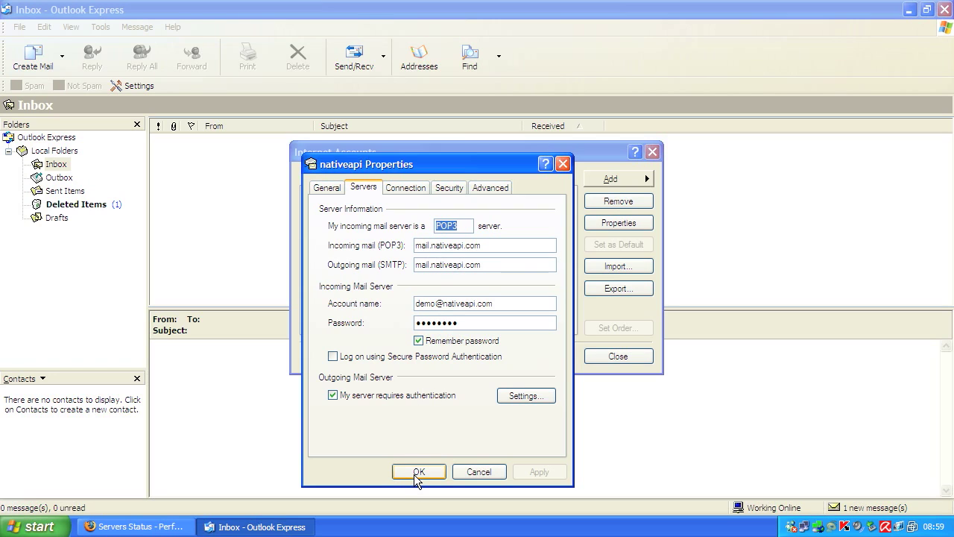
left_click(417, 471)
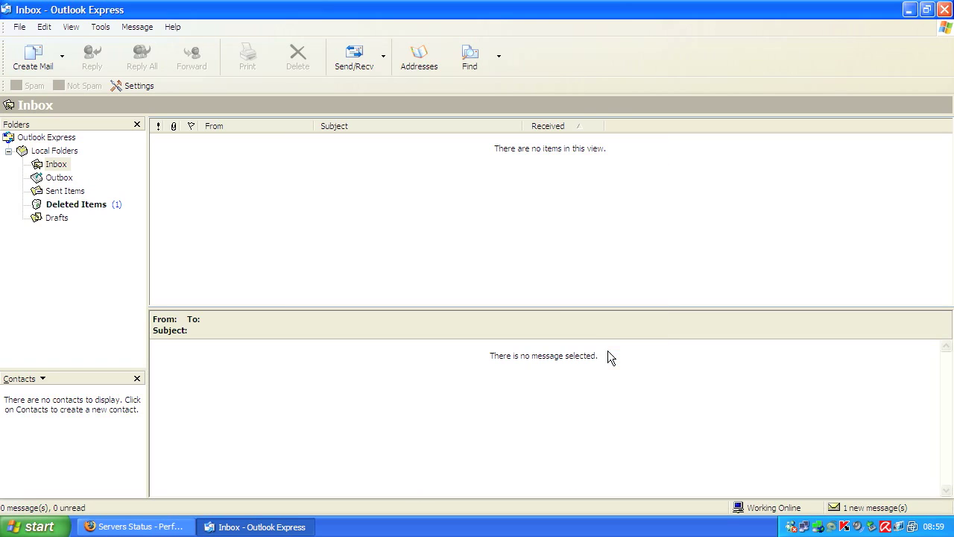
left_click(33, 56)
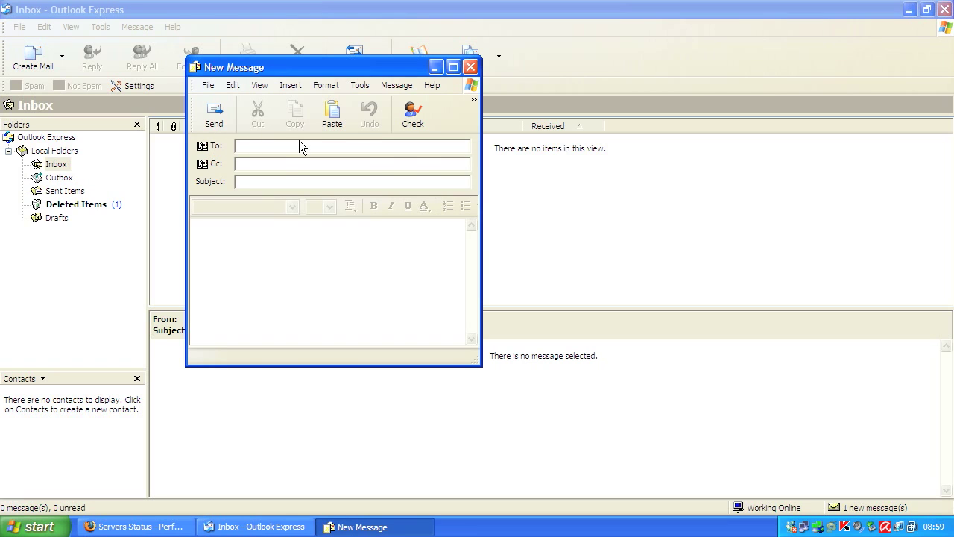
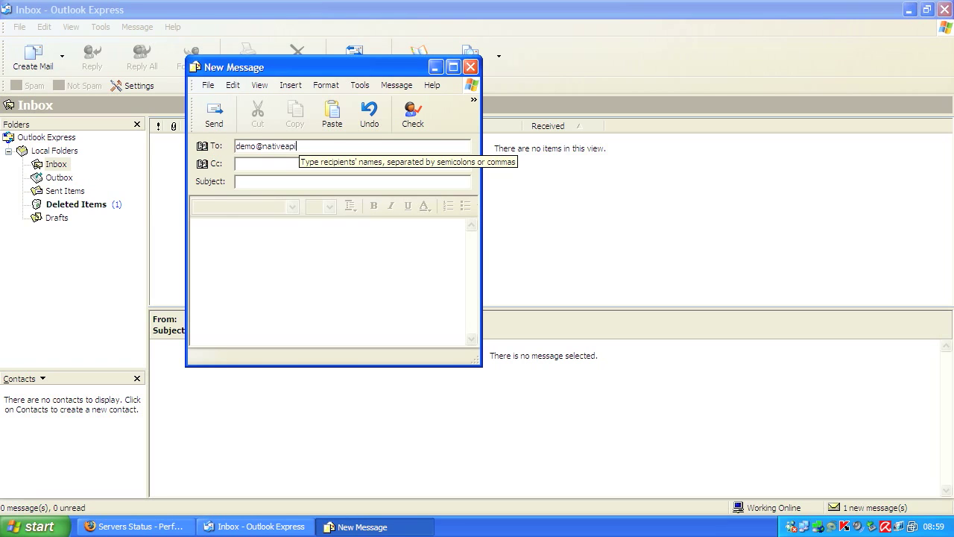
type("Te")
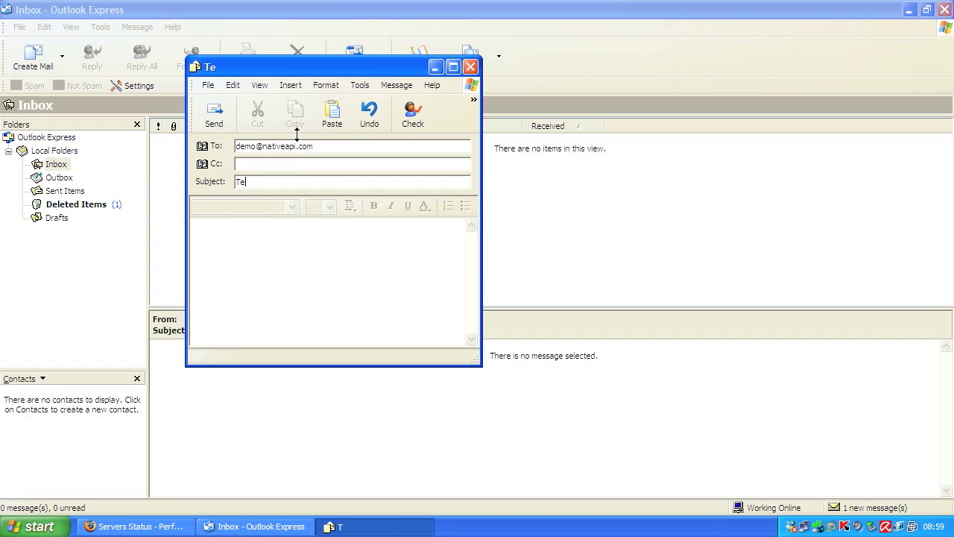
left_click(215, 113)
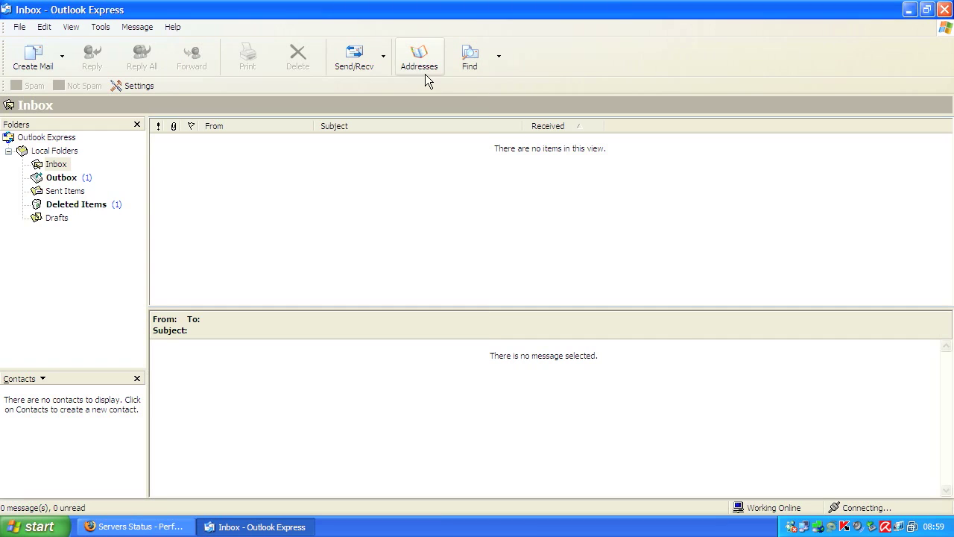
Step: Run Send/Recv, read the SMTP port 465 connection error, and minimize Outlook Express
left_click(355, 57)
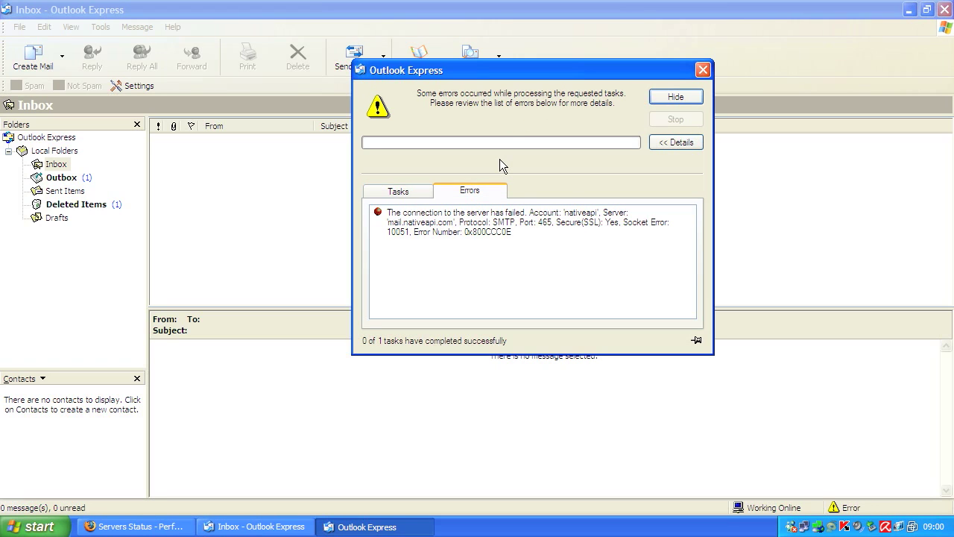
left_click(522, 220)
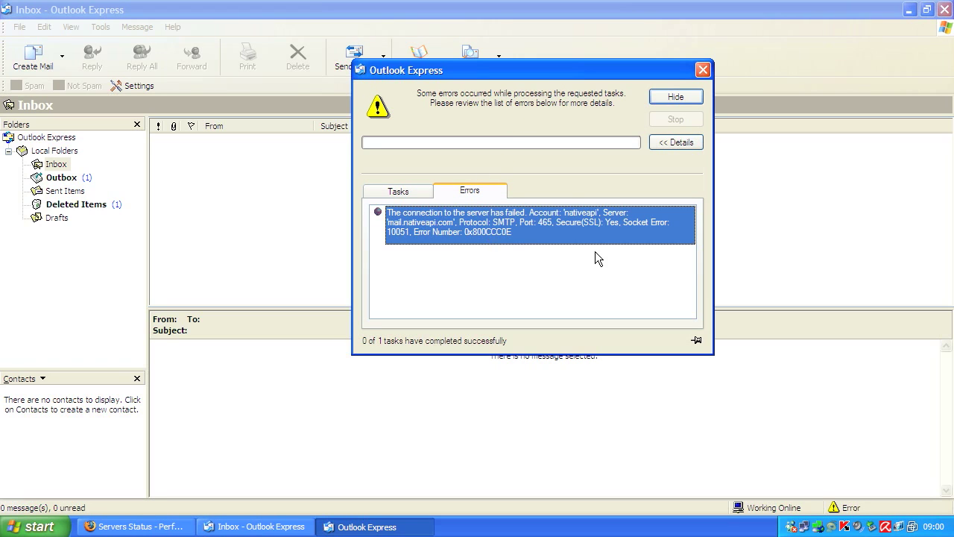
mouse_move(581, 243)
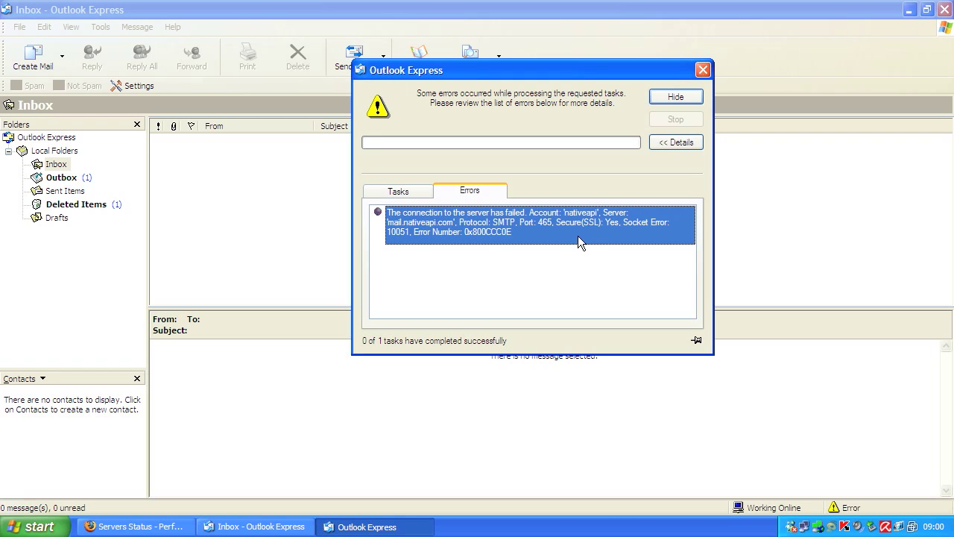
mouse_move(603, 233)
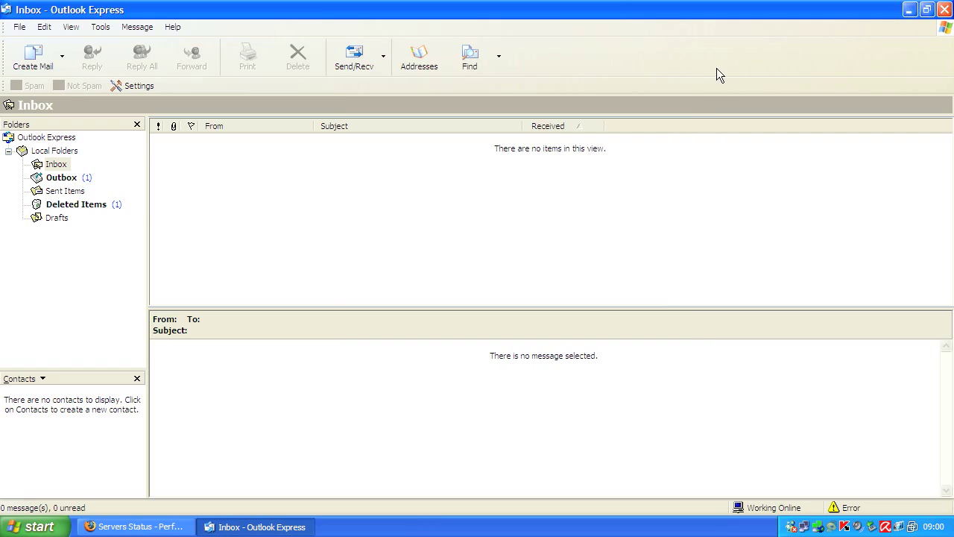
mouse_move(910, 9)
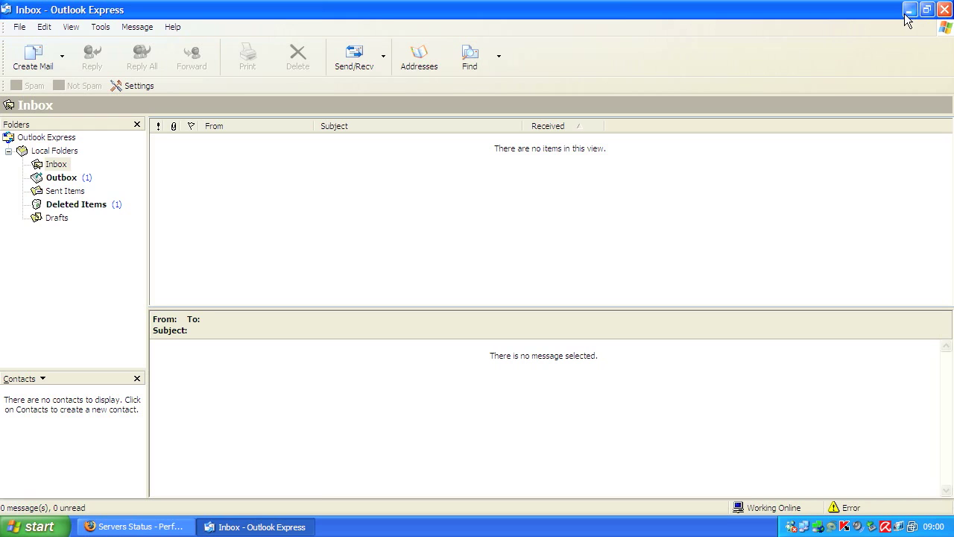
left_click(909, 9)
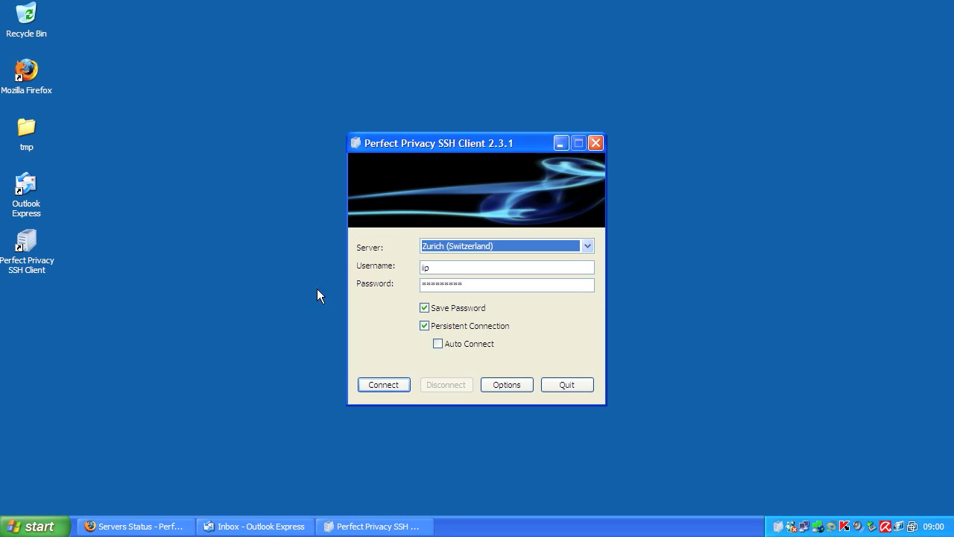
Step: Switch the SSH client's server from Zurich to Bucharest (Romania)
left_click(135, 525)
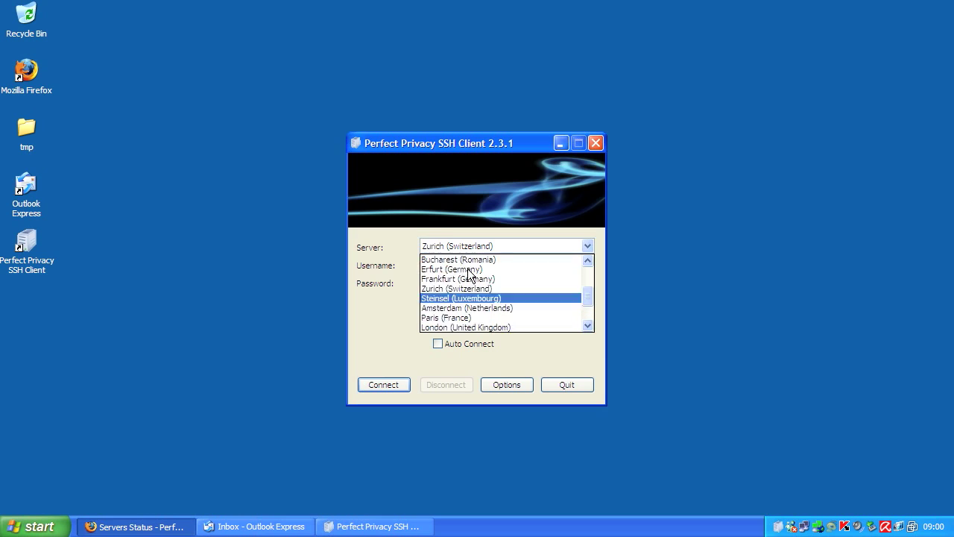
left_click(459, 260)
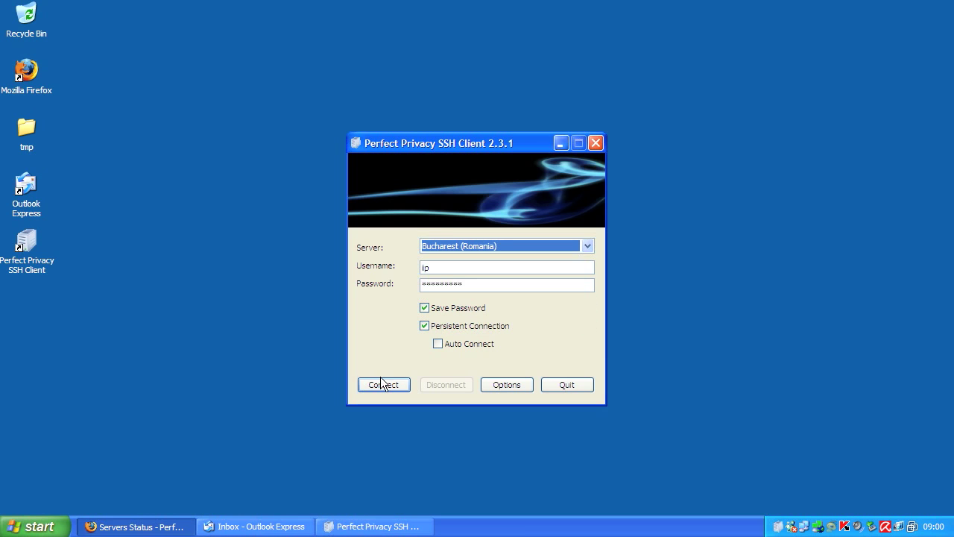
mouse_move(507, 385)
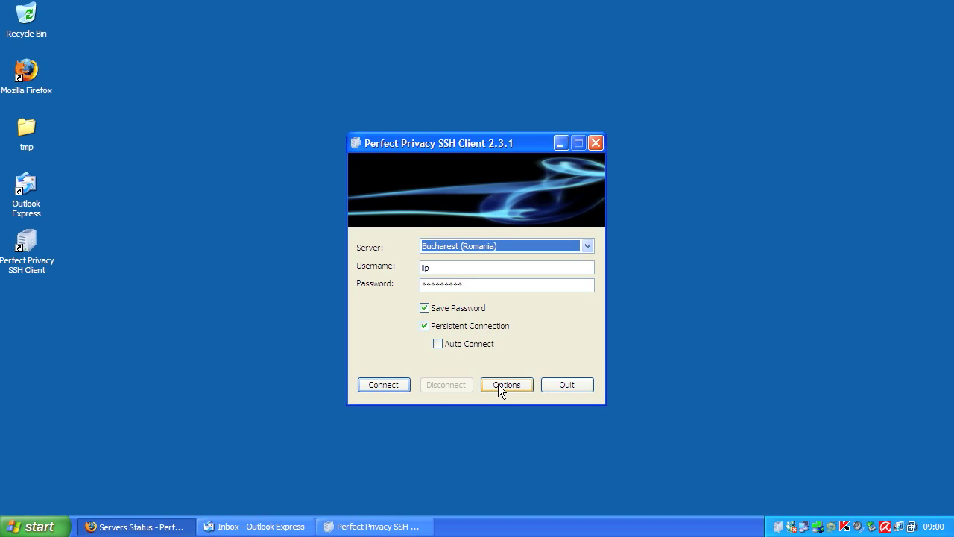
Step: Label the first port forwarding entry's description SMTP in the SSH client options
left_click(507, 385)
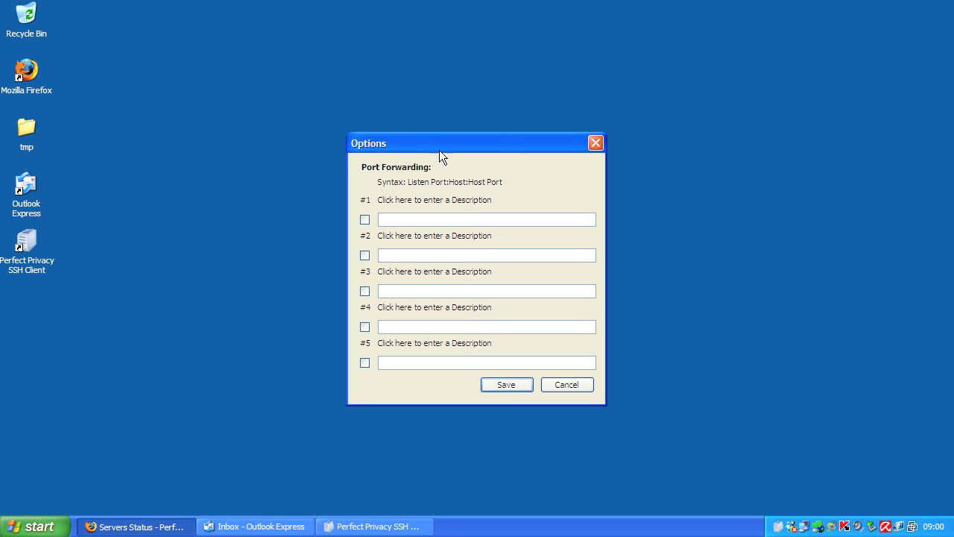
mouse_move(459, 164)
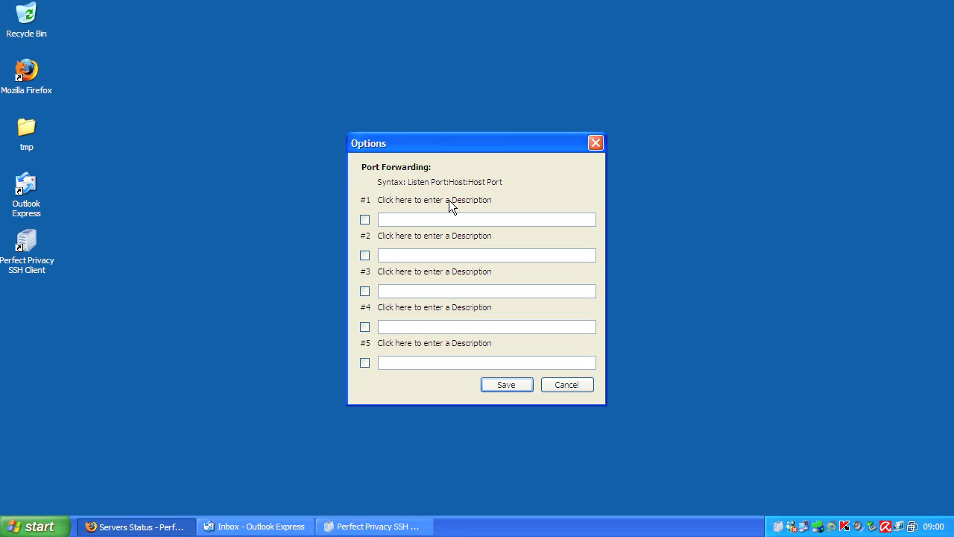
left_click(435, 200)
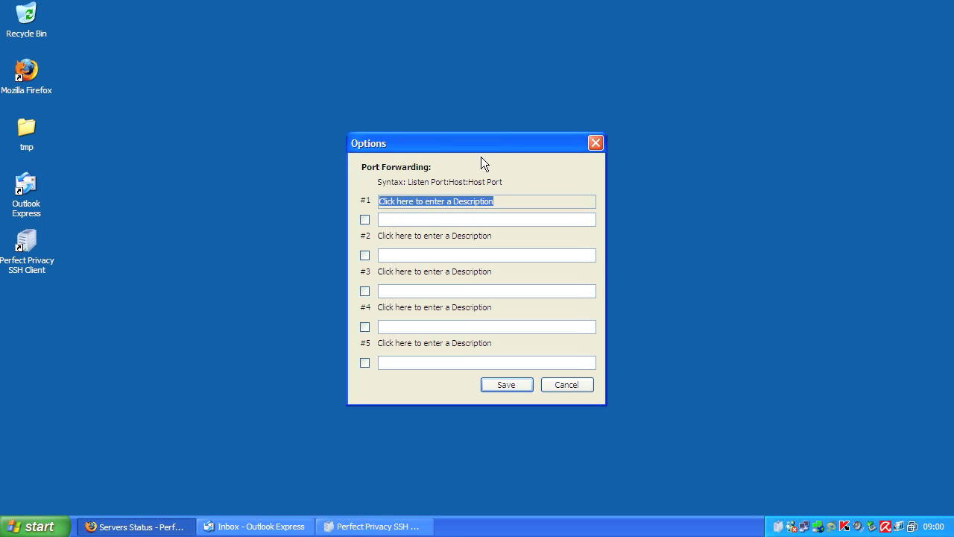
type("s")
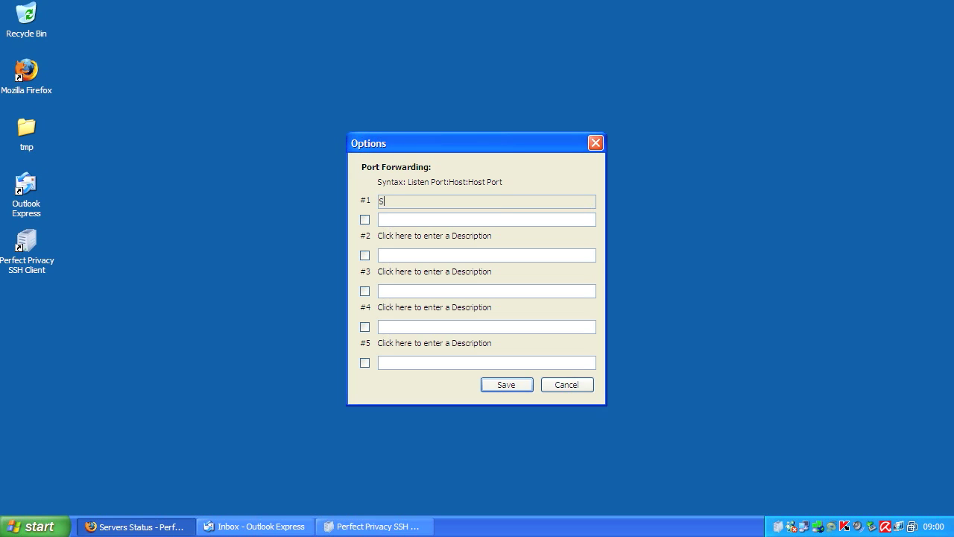
type("MTP")
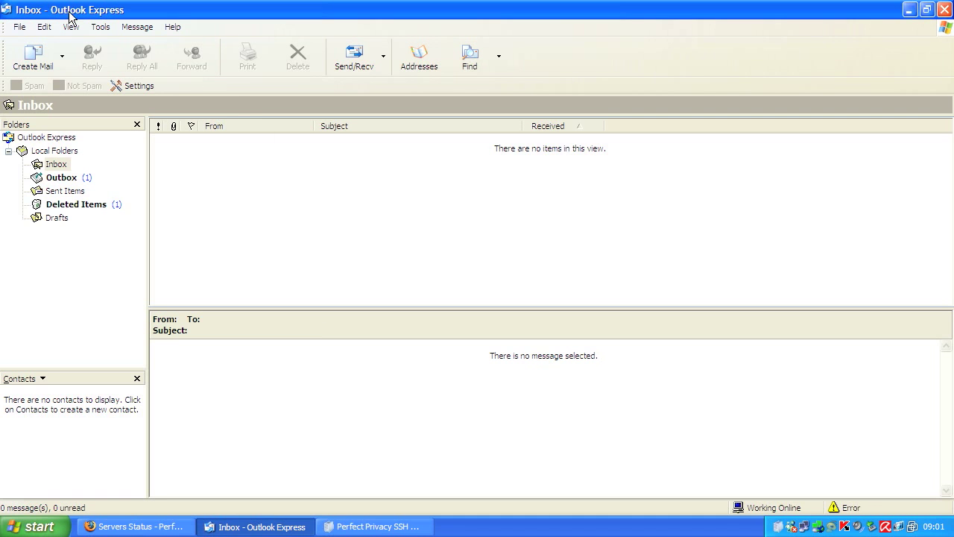
Step: Copy the nativeapi account's incoming POP3 server name from its Servers settings
left_click(99, 27)
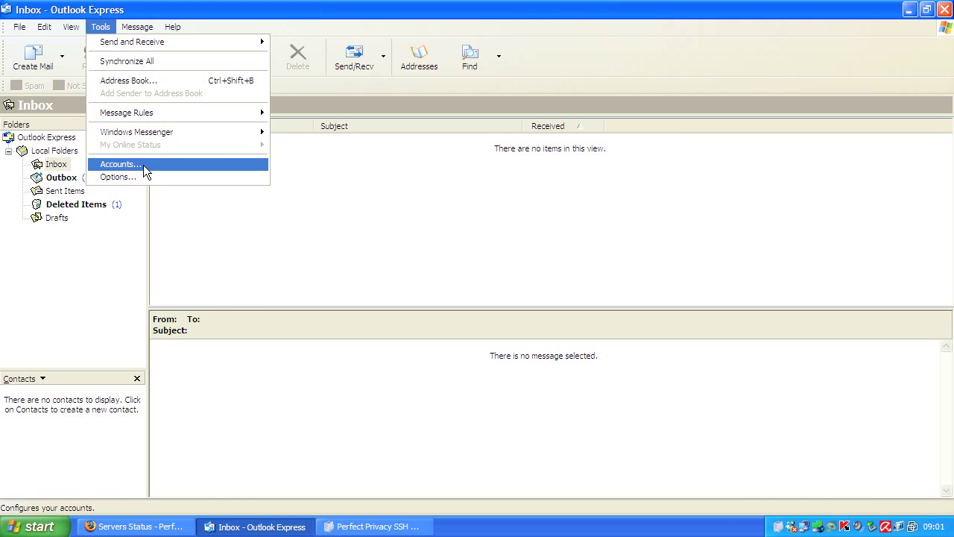
left_click(120, 164)
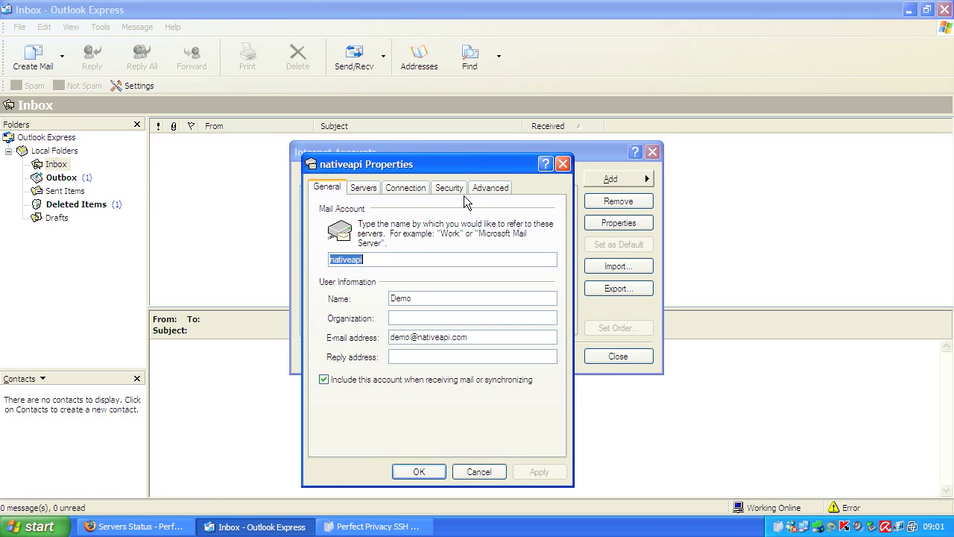
left_click(364, 188)
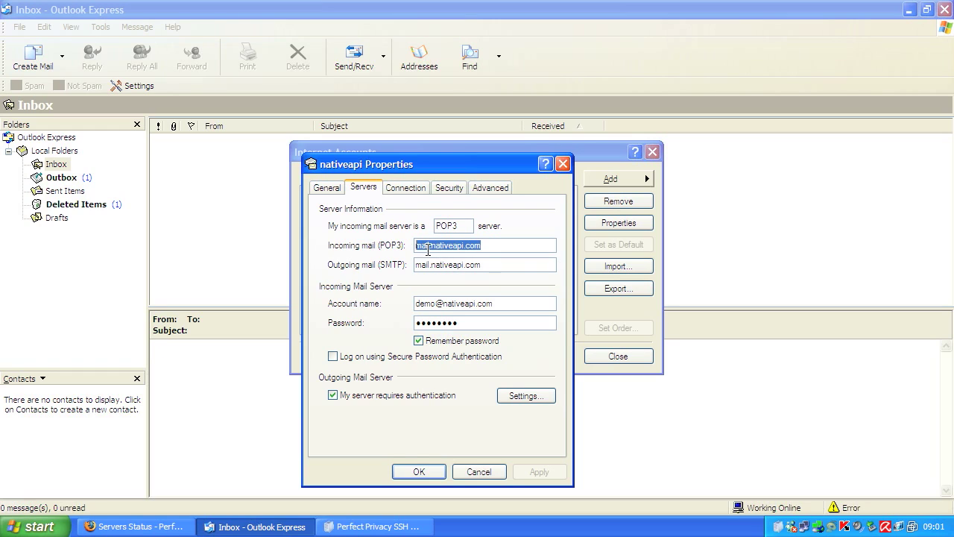
right_click(447, 244)
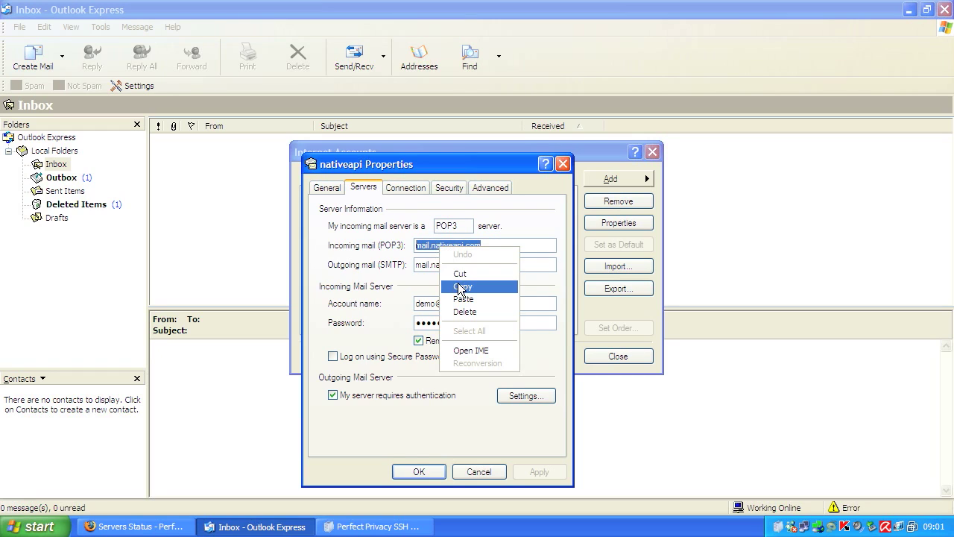
left_click(489, 187)
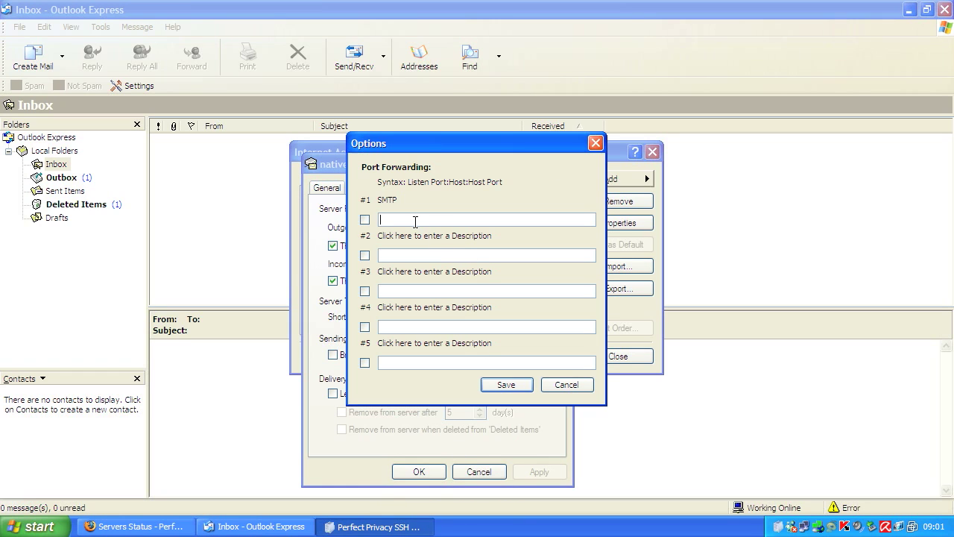
Step: Enter and enable the SMTP forward 8465:mail.nativeapi.com:465
type("mail.nativeapi.com:465")
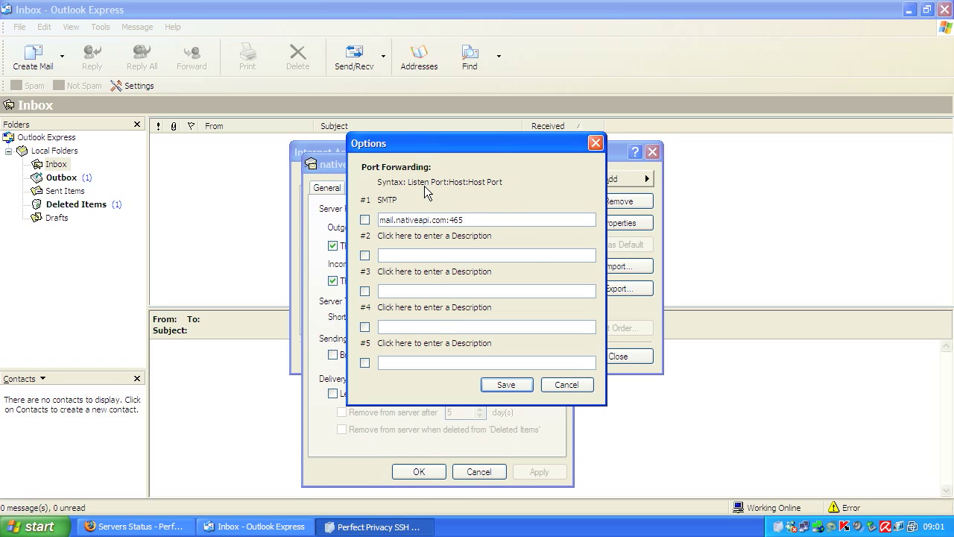
mouse_move(445, 196)
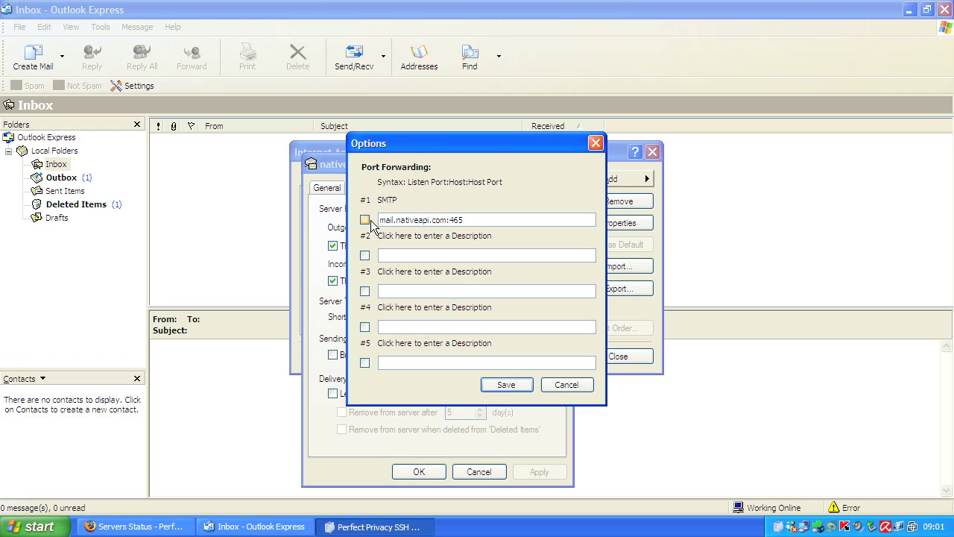
left_click(364, 219)
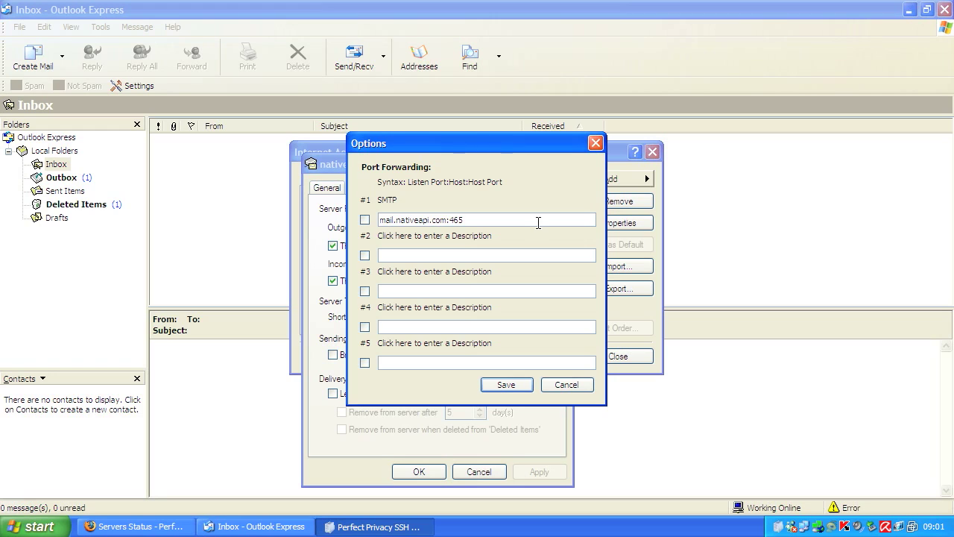
type("846")
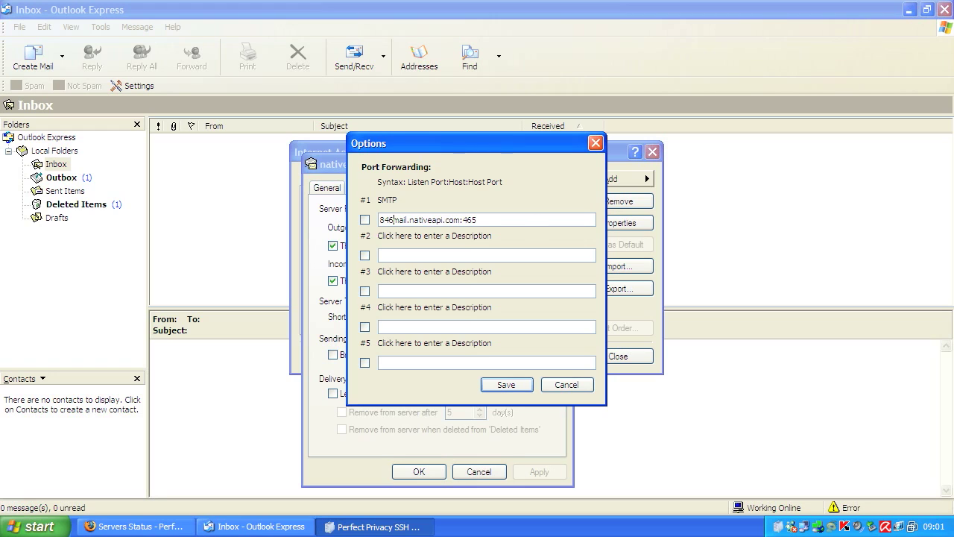
type("5:")
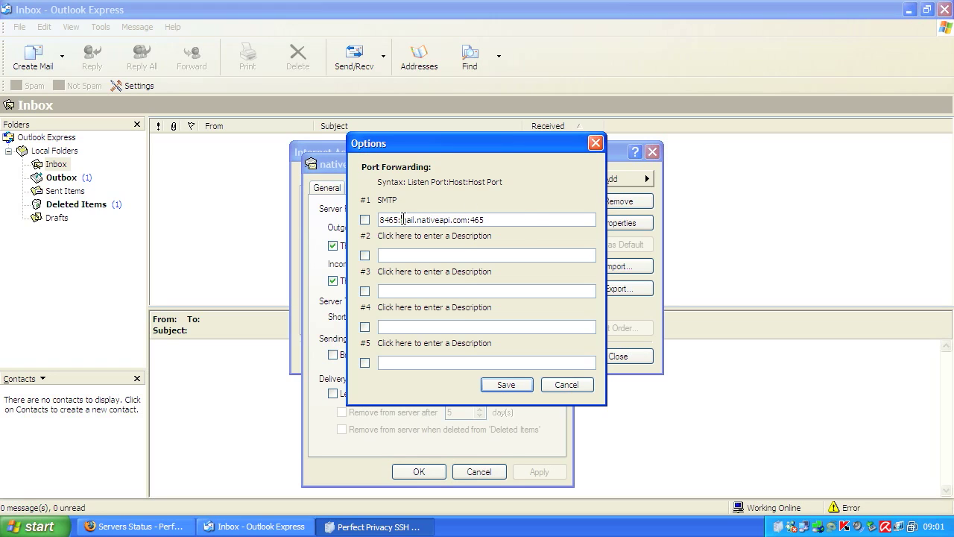
left_click(364, 219)
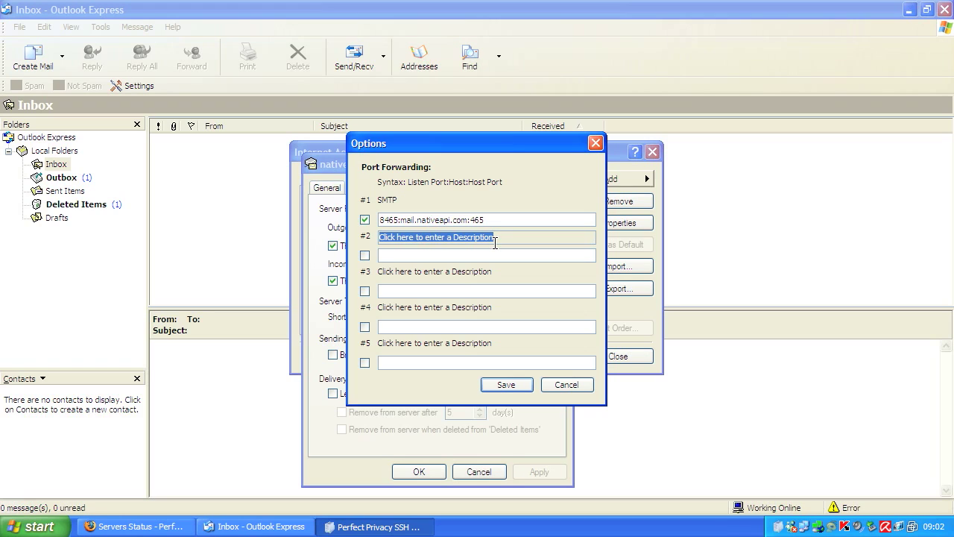
Step: Add and enable the POP3 forward 8995:mail.nativeapi.com:995
type("P")
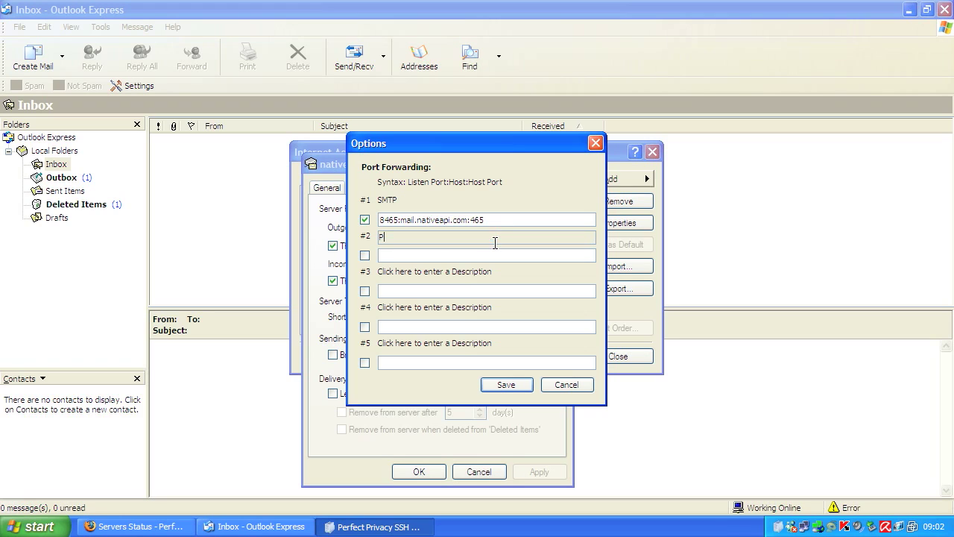
type("OP3")
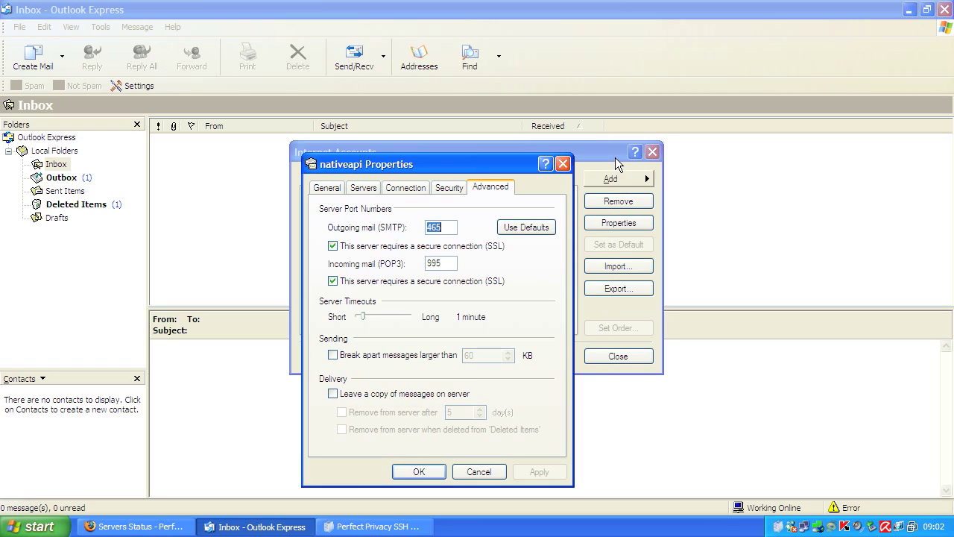
mouse_move(466, 270)
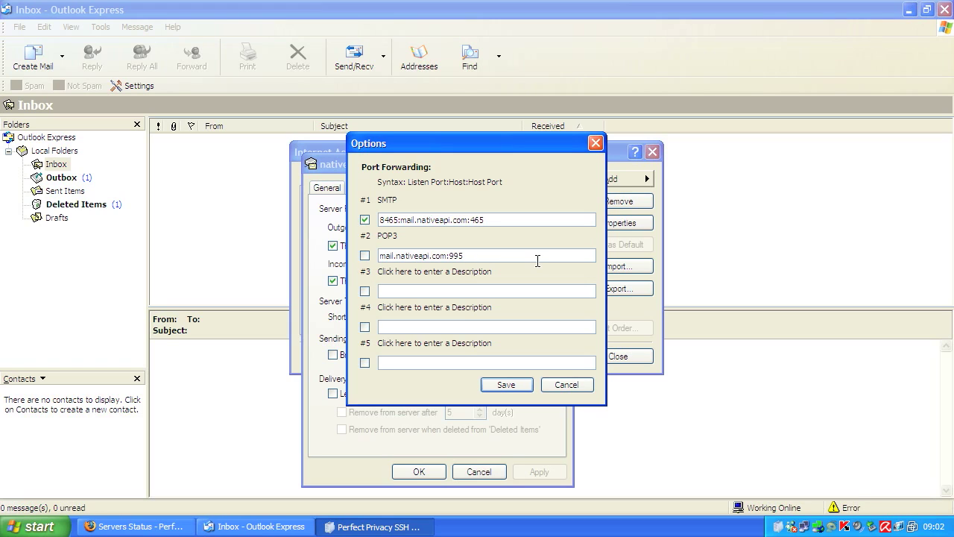
type("89")
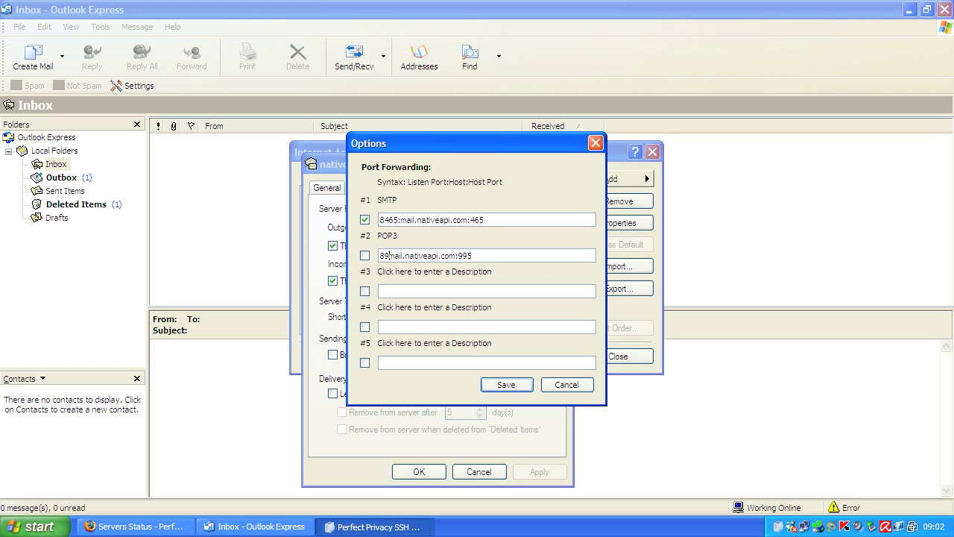
type("8995:mail.nativeapi.com:995")
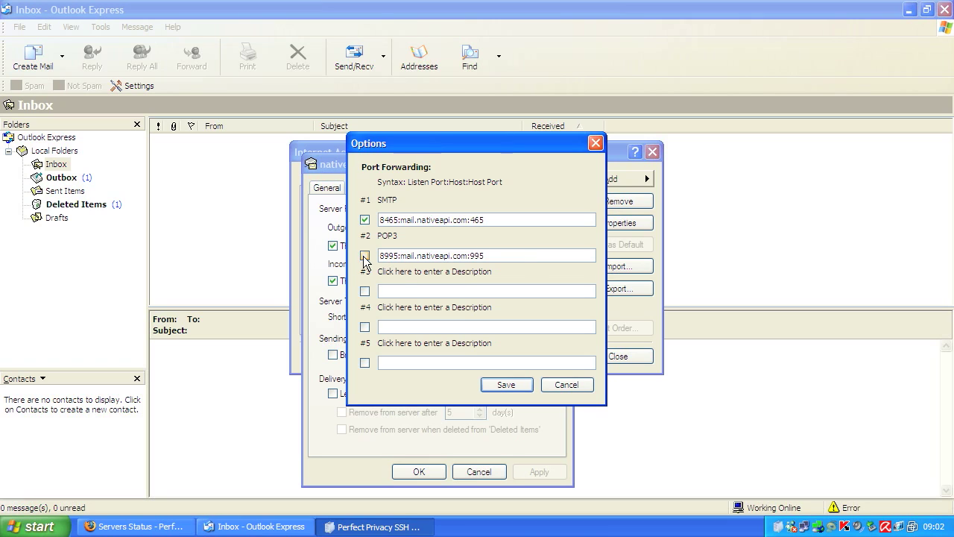
left_click(364, 256)
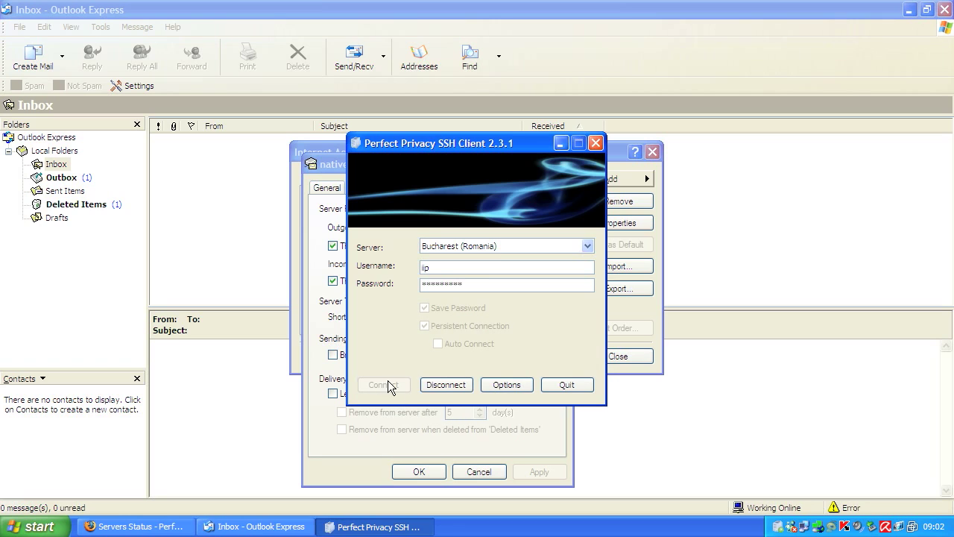
Step: Set the nativeapi account's POP3 and SMTP servers to localhost with ports 8465 and 8995
left_click(383, 385)
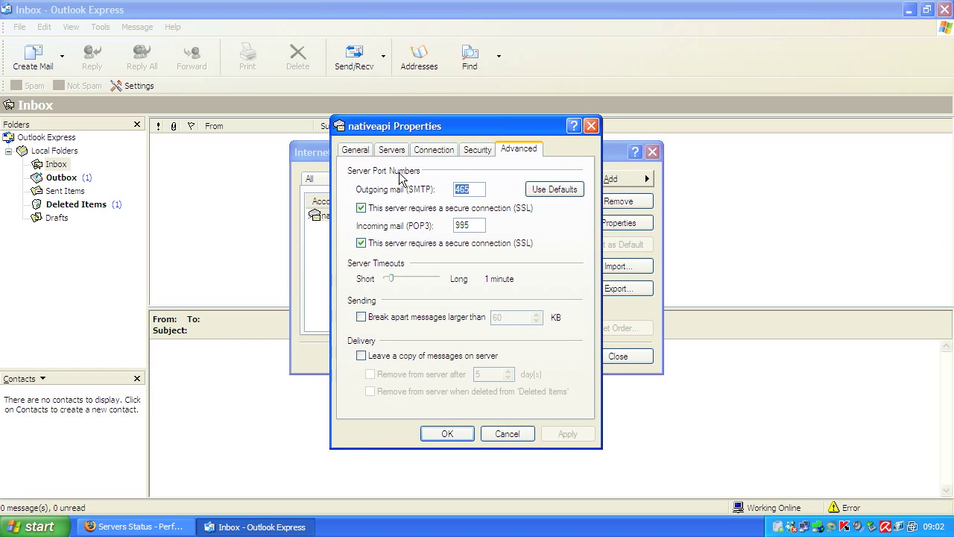
left_click(391, 150)
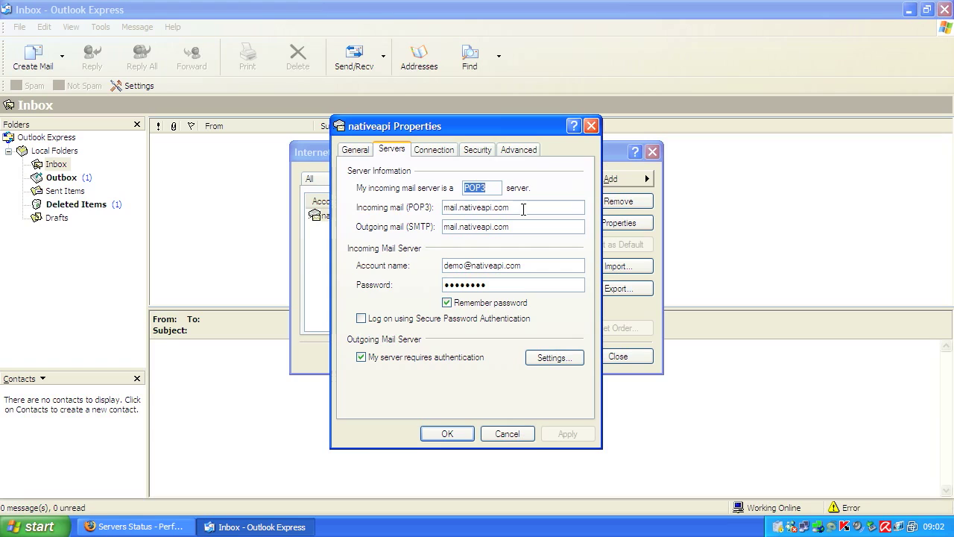
triple_click(477, 207)
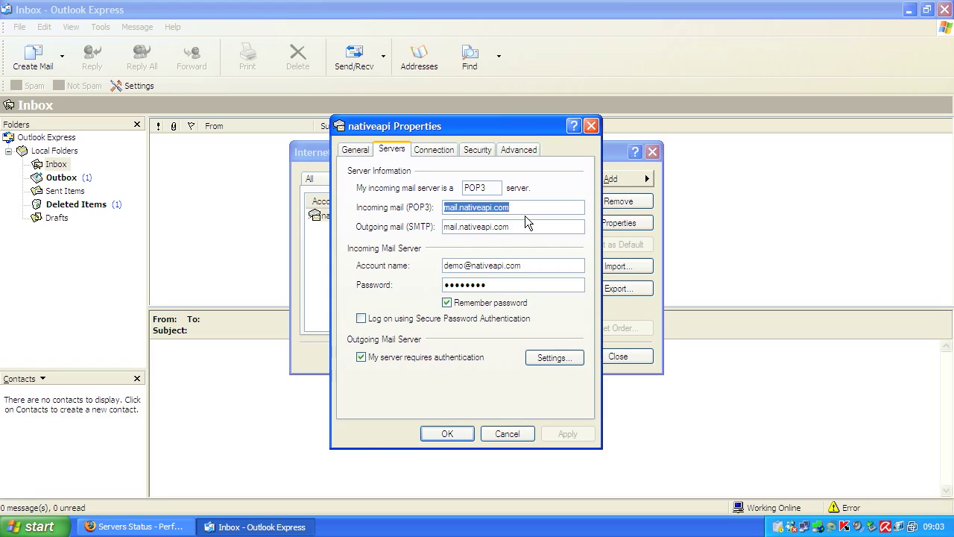
type("localhost")
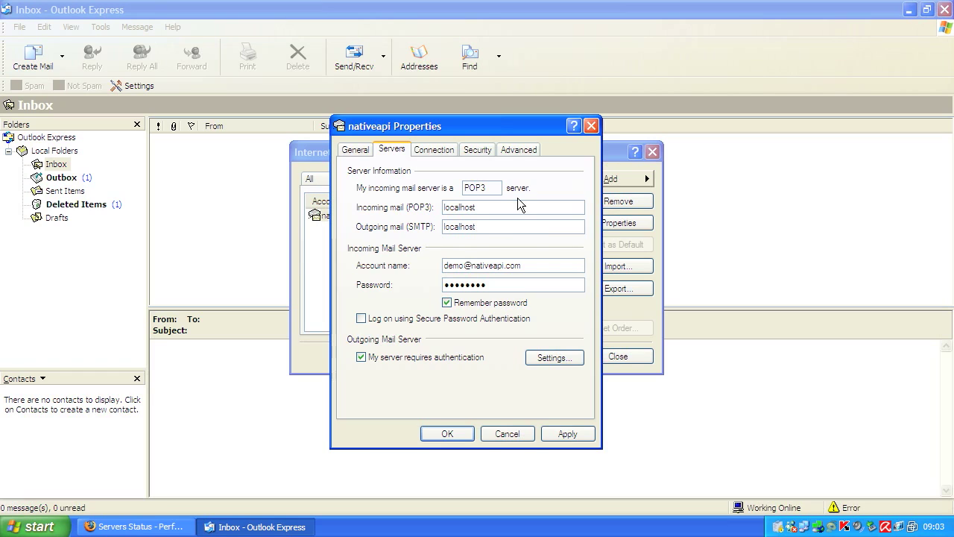
left_click(519, 149)
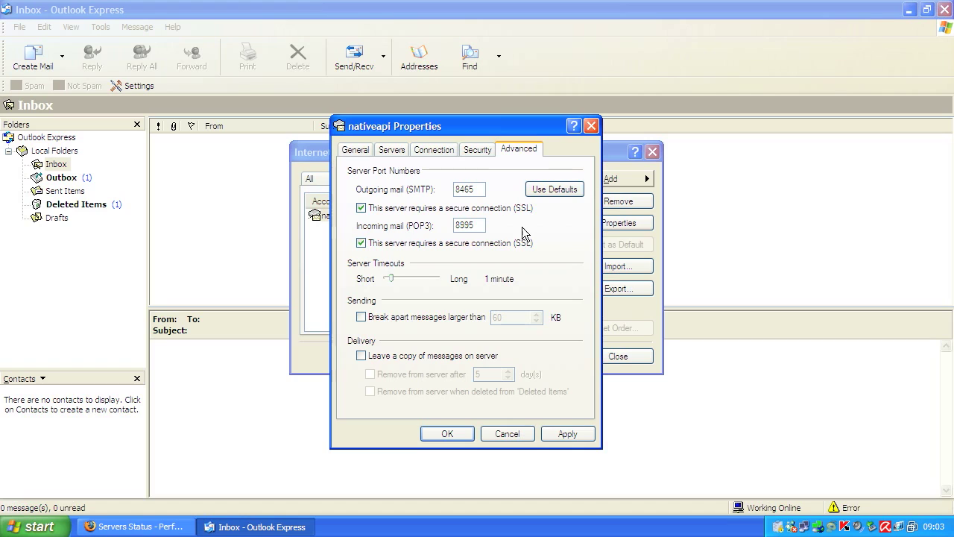
mouse_move(498, 235)
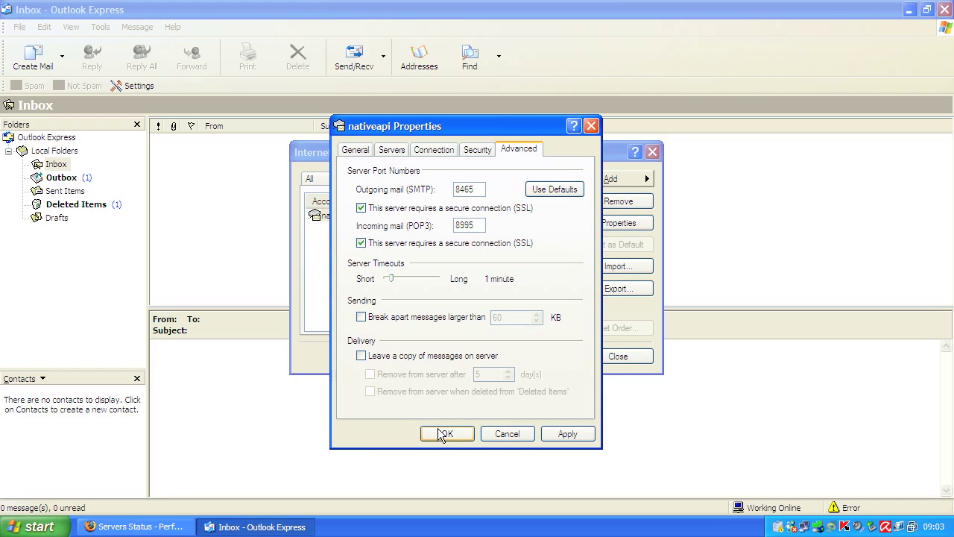
Step: Save the account changes and read the received Test message from Demo in the Inbox
left_click(448, 432)
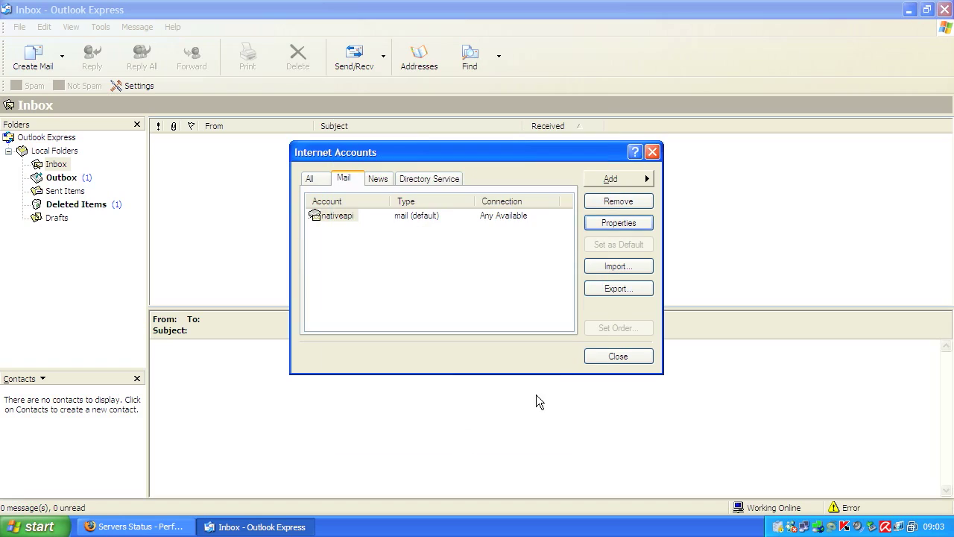
left_click(618, 355)
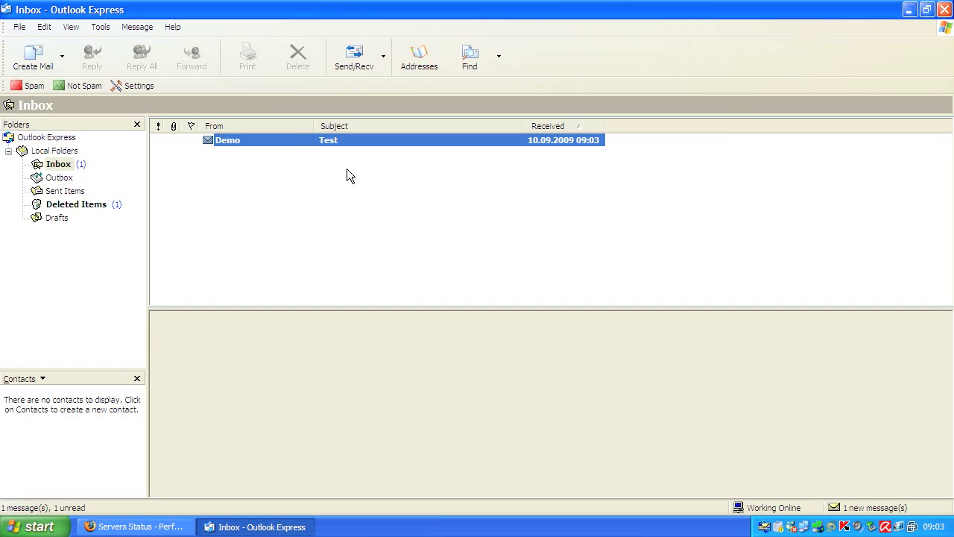
left_click(227, 140)
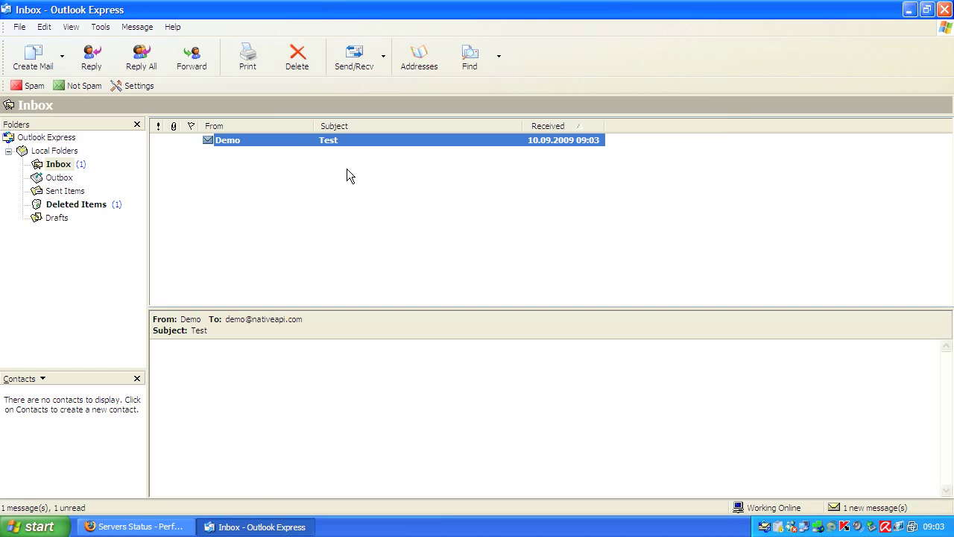